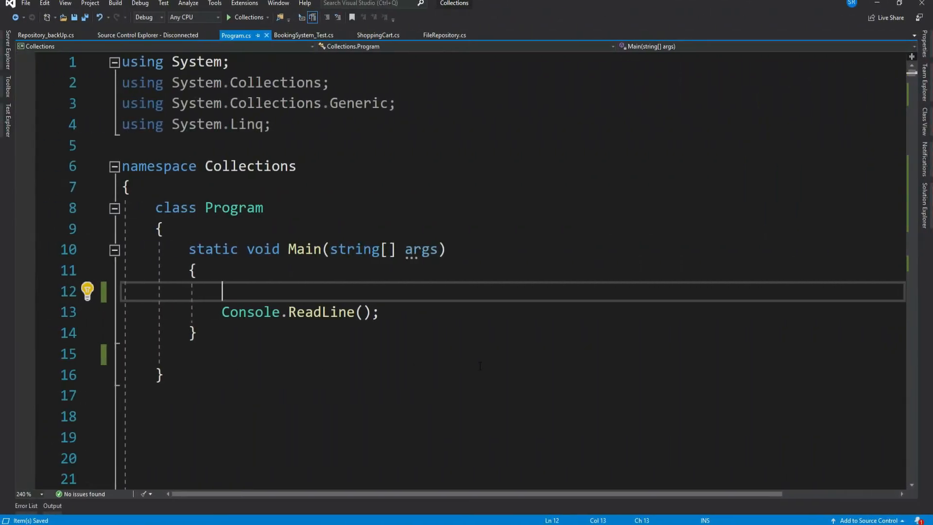
- Build a List<string> lstNames of John, Martin and Tom and print each name via foreach
type("var lstNames = new List<>")
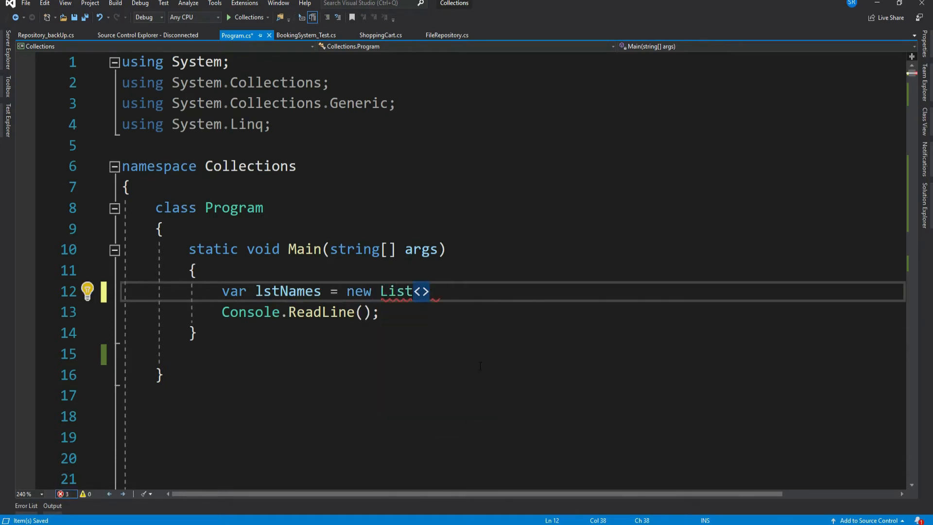
type("string>();")
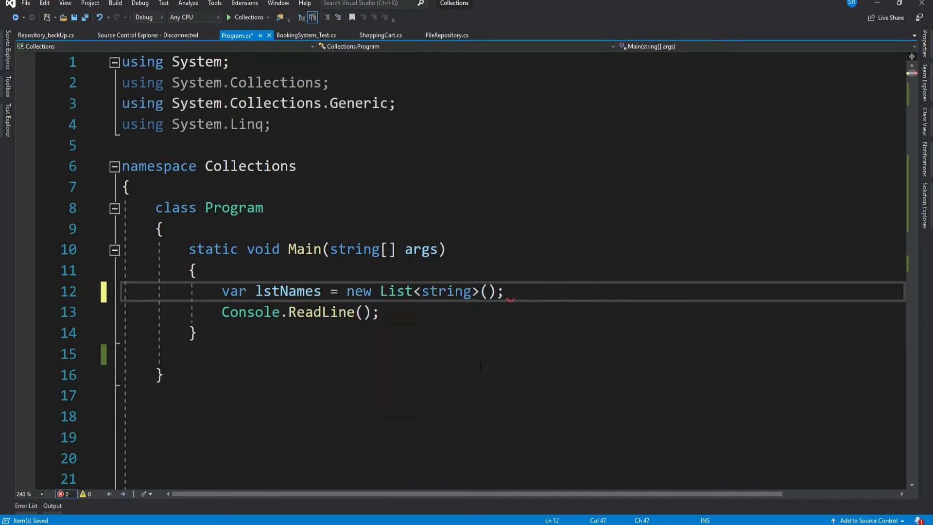
type("lstNames.Add(\"John\");")
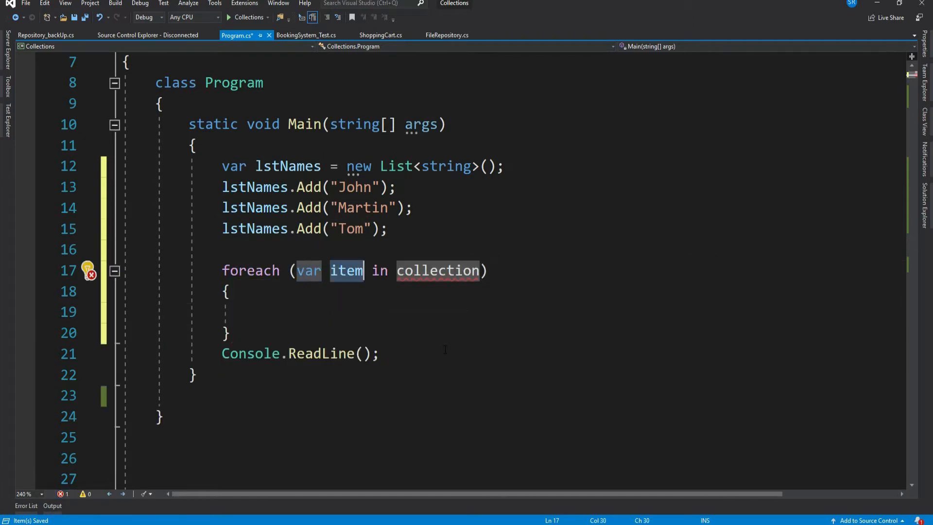
type("name in lstNames")
left_click(561, 312)
type("Console.WriteLine();")
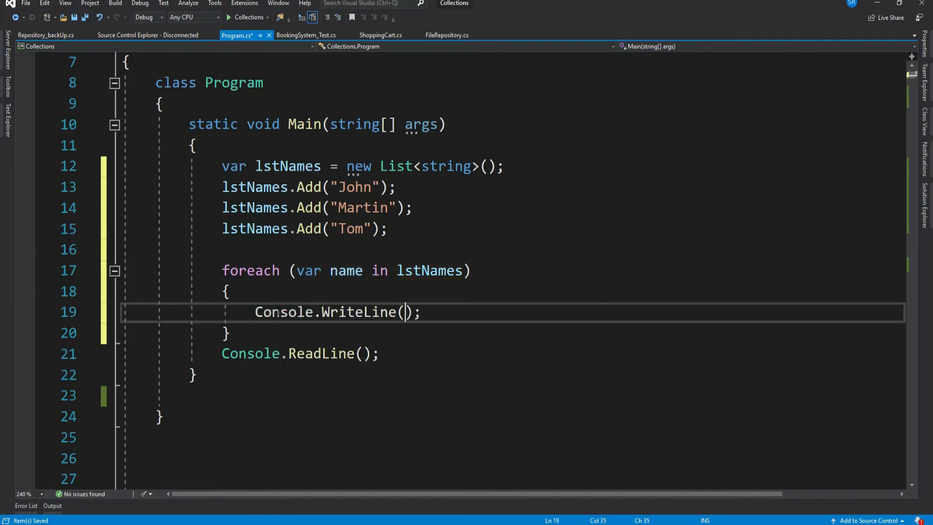
type("name")
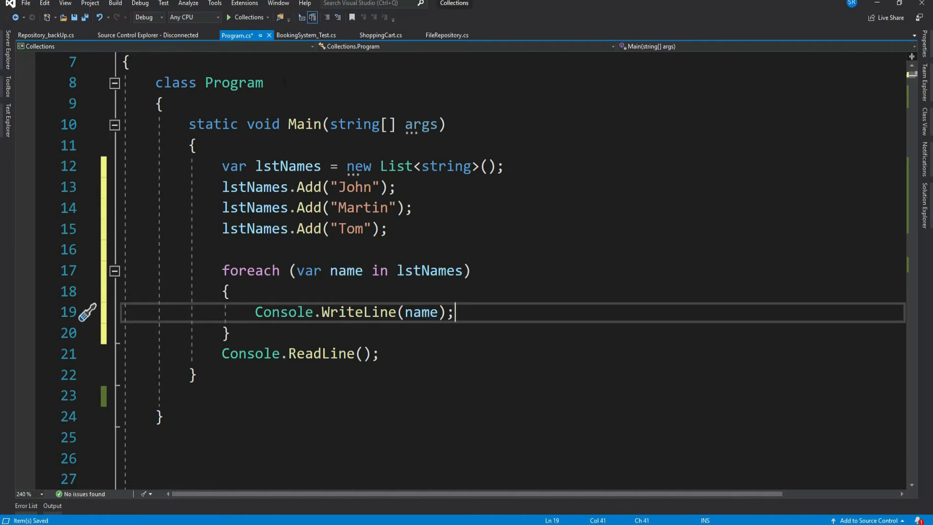
left_click(228, 16)
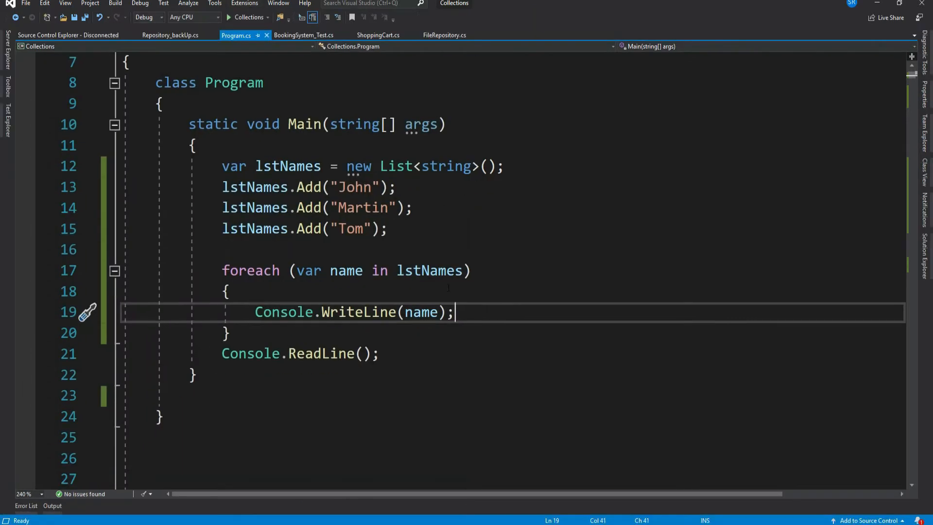
double_click(251, 270)
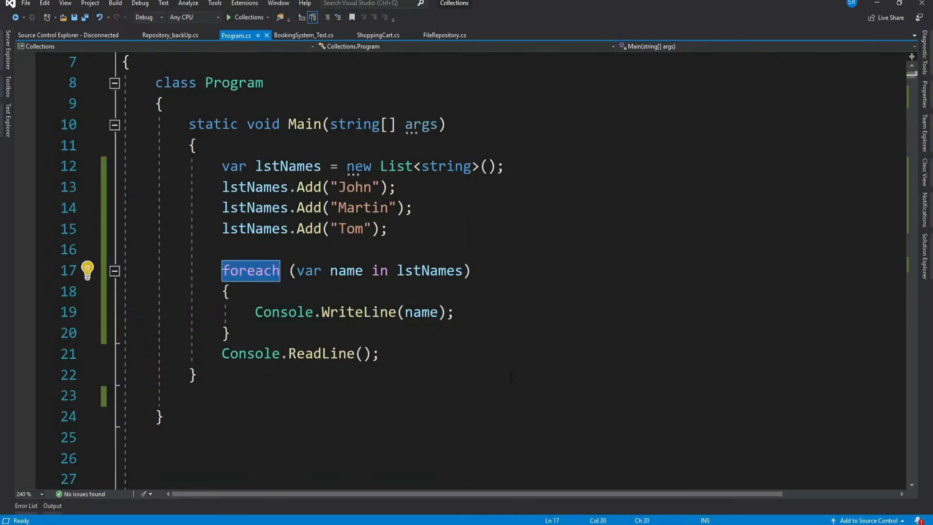
double_click(429, 270)
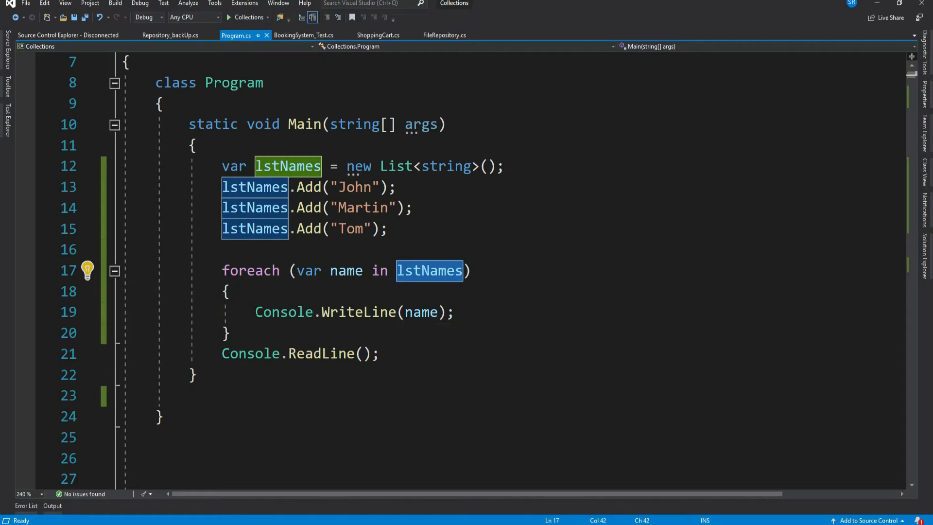
left_click(353, 311)
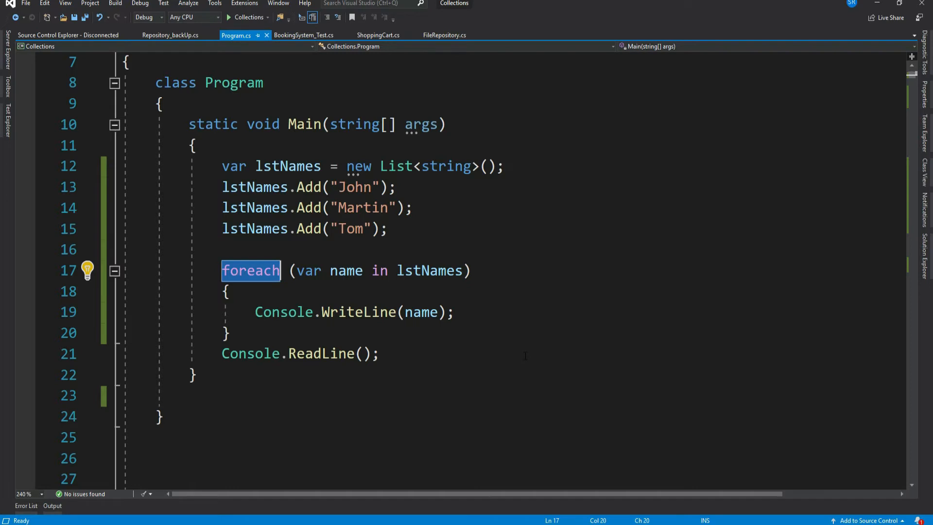
key("enter")
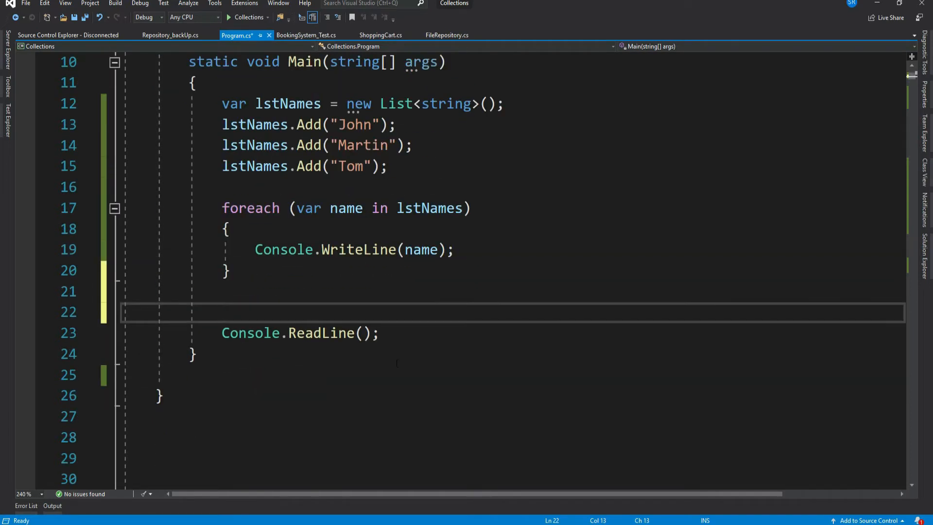
- Type List in Main and go to its definition, showing List<T> implements IEnumerable<T>
type("List")
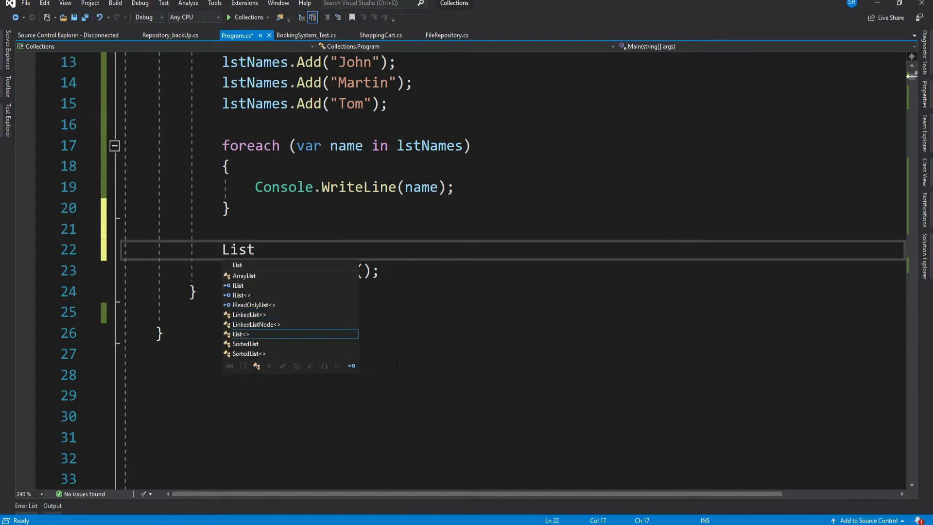
right_click(238, 249)
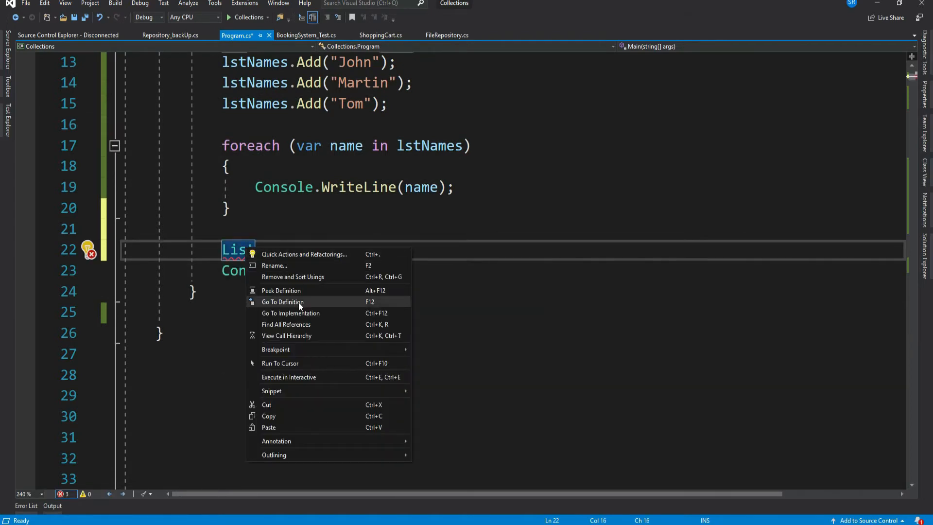
left_click(282, 302)
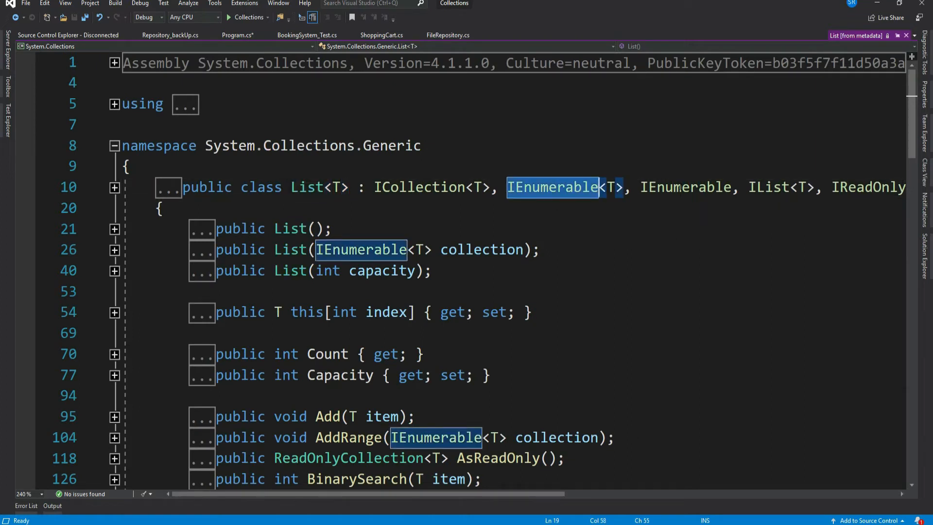
mouse_move(684, 187)
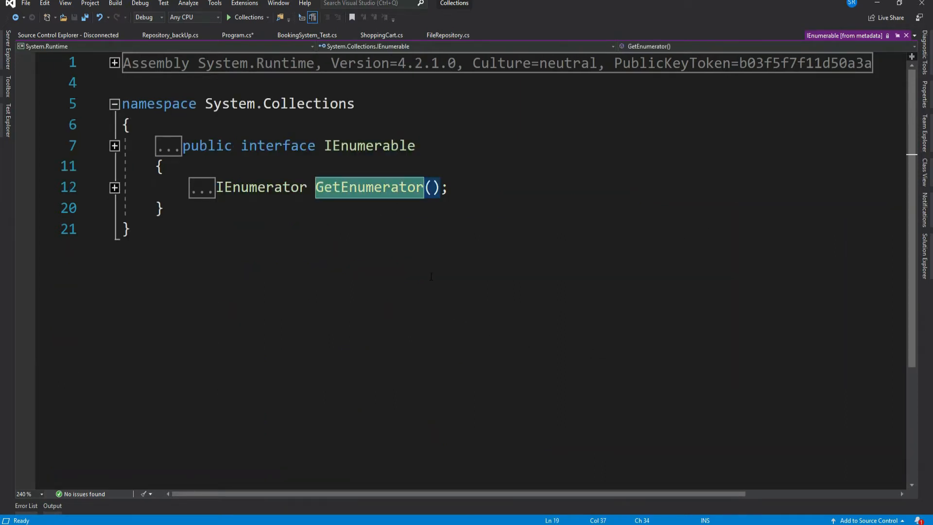
- Go to the definition of GetEnumerator's IEnumerator return type
double_click(260, 187)
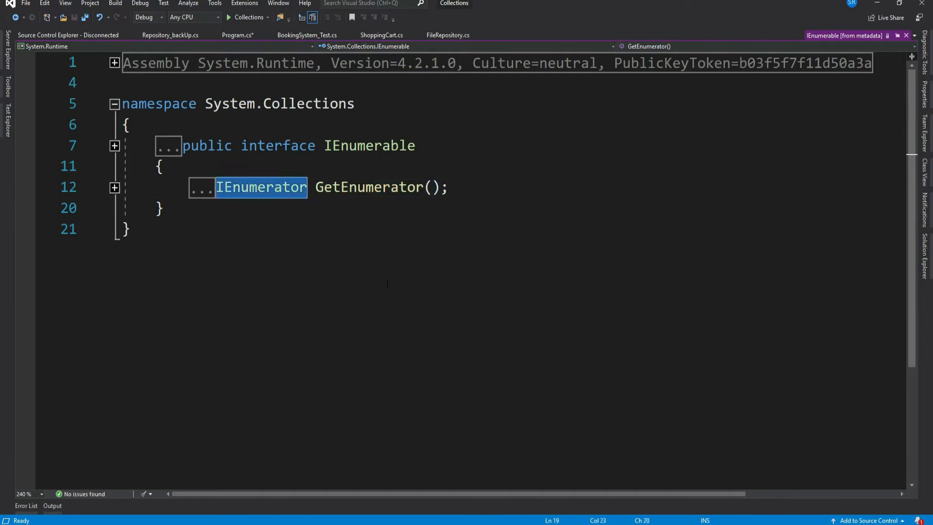
right_click(260, 187)
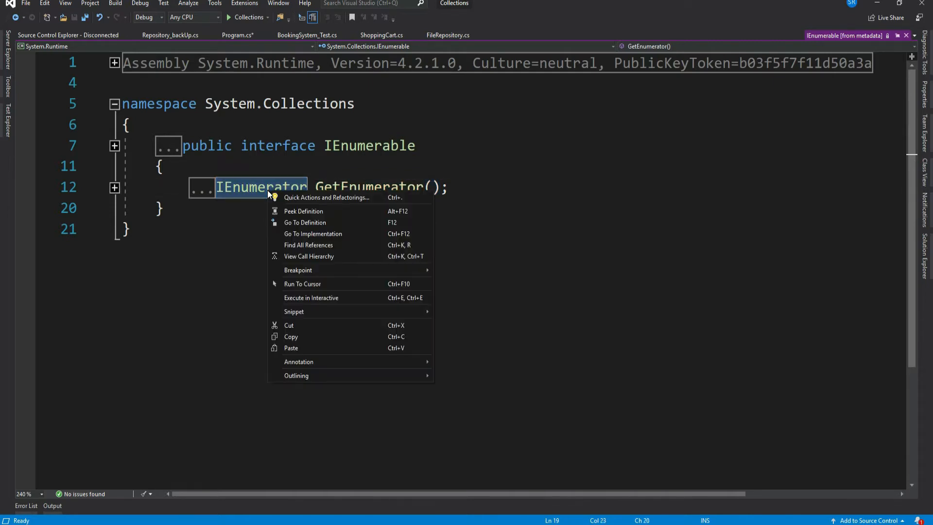
mouse_move(305, 222)
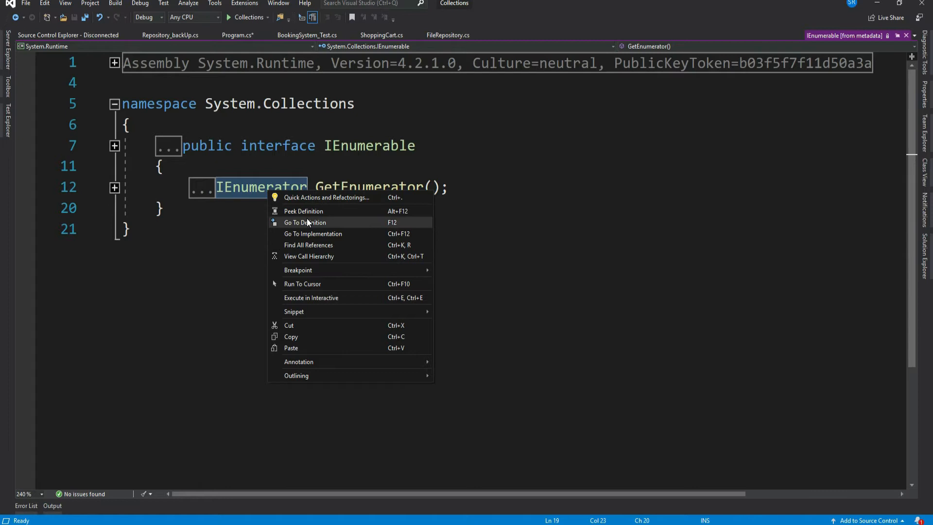
left_click(304, 222)
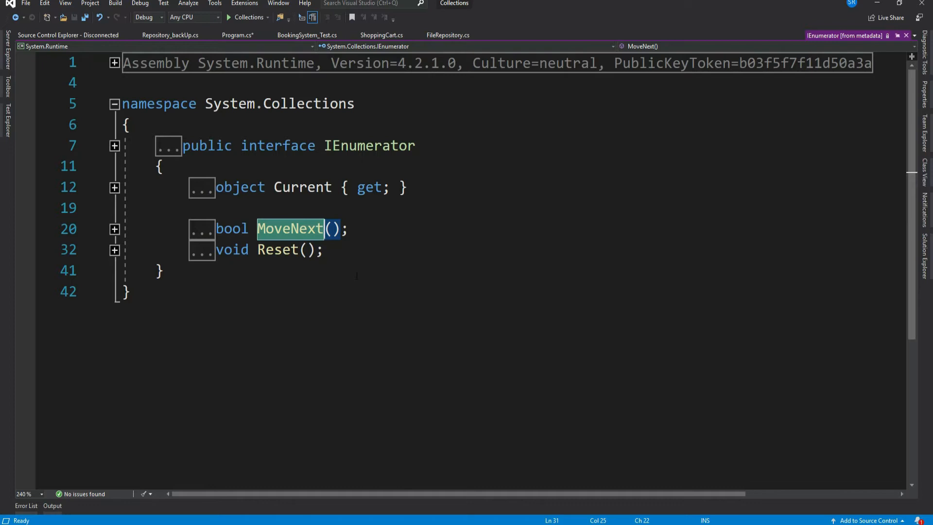
left_click(277, 249)
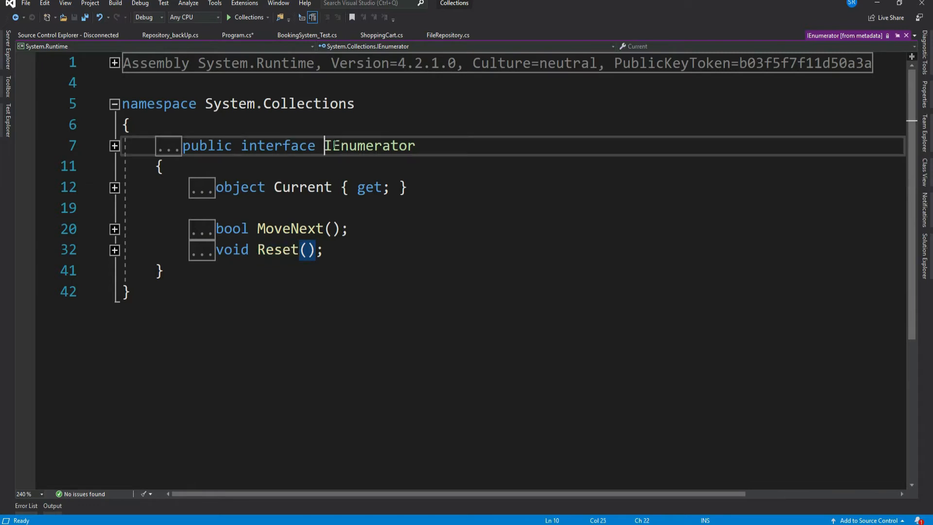
double_click(369, 145)
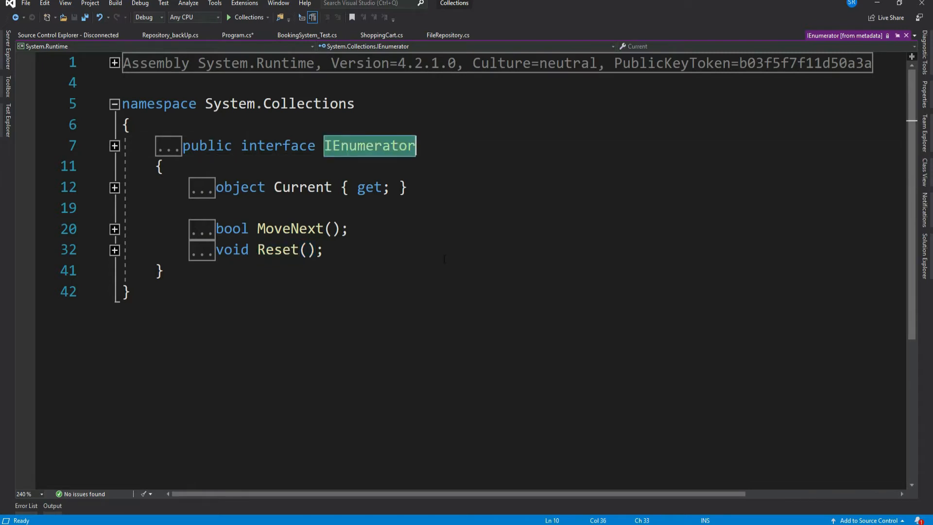
left_click(307, 228)
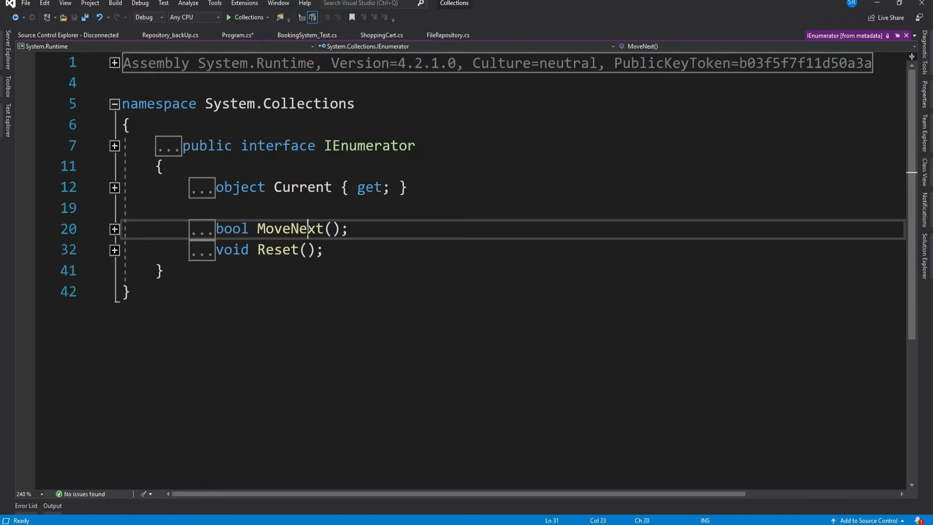
double_click(289, 228)
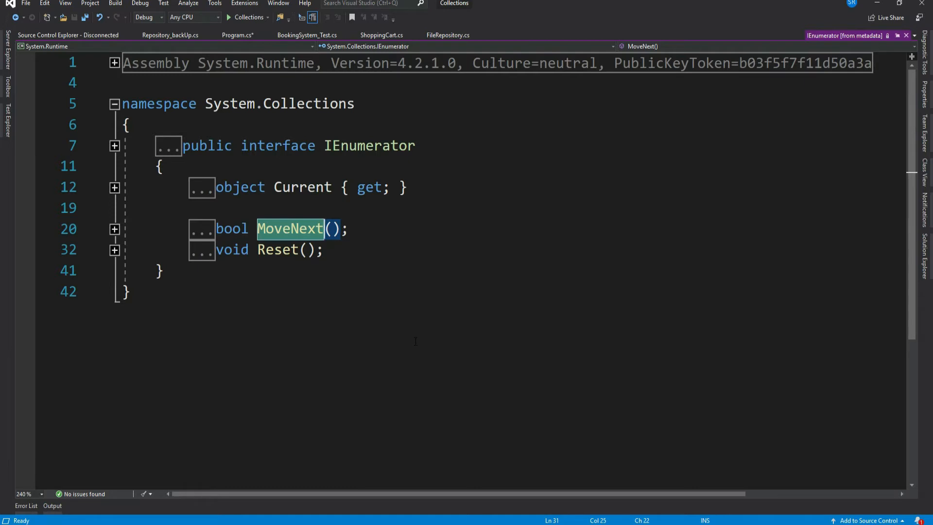
mouse_move(302, 187)
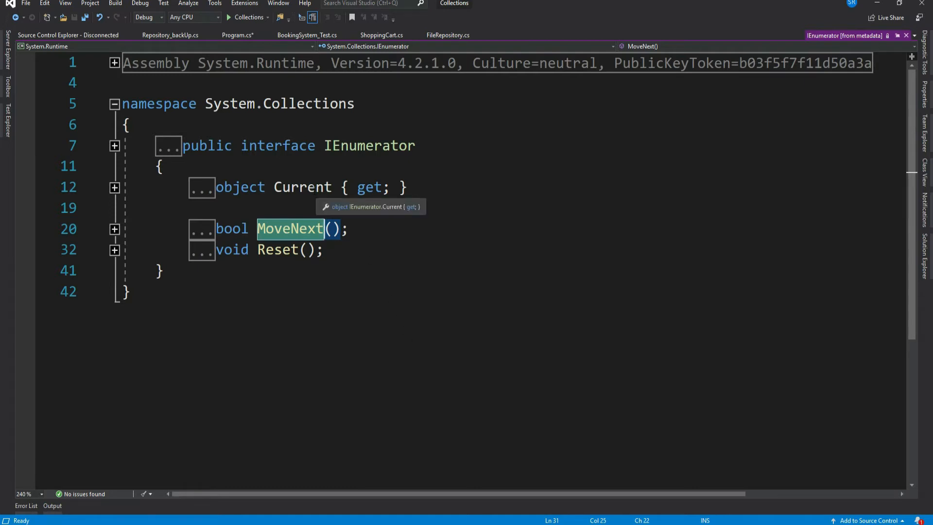
left_click(302, 186)
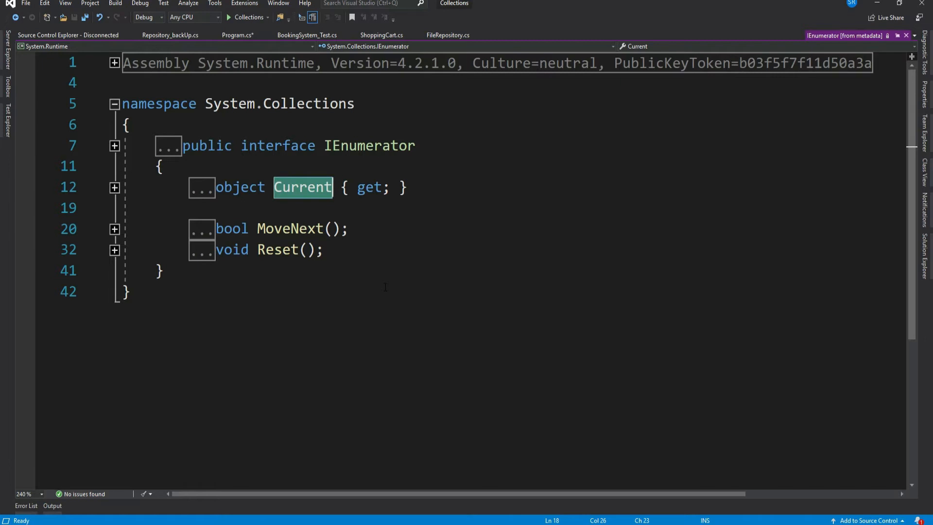
left_click(236, 35)
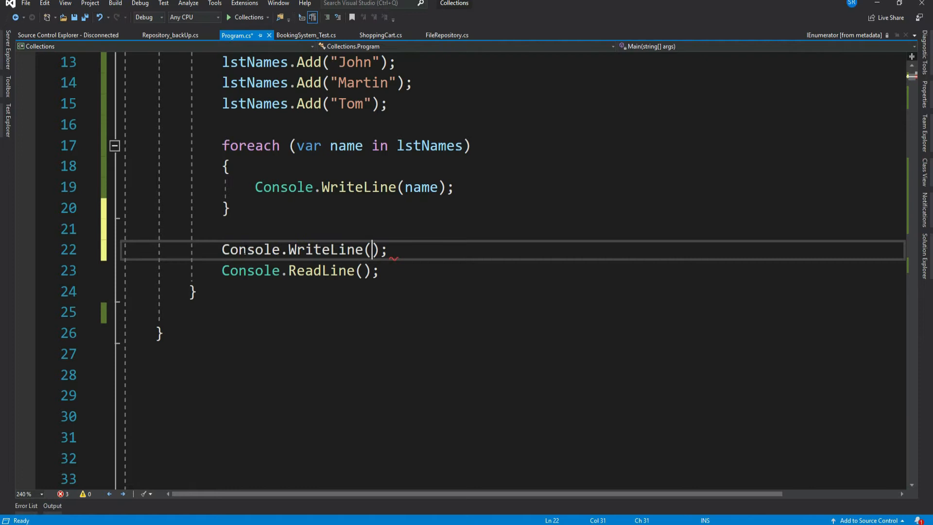
- Add an IEnumerator heading and create var enumerator = lstNames.GetEnumerator()
type("\"IEn\"")
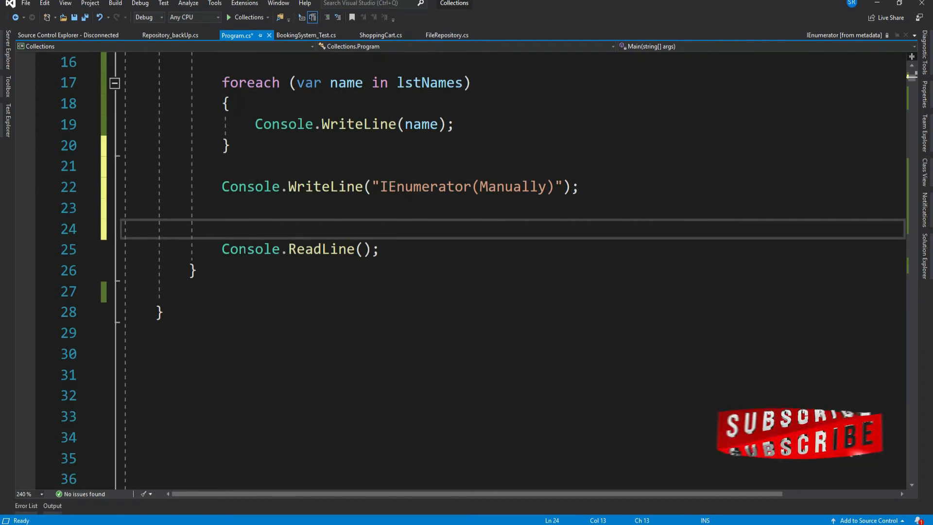
type("var enumerator = lstNames.")
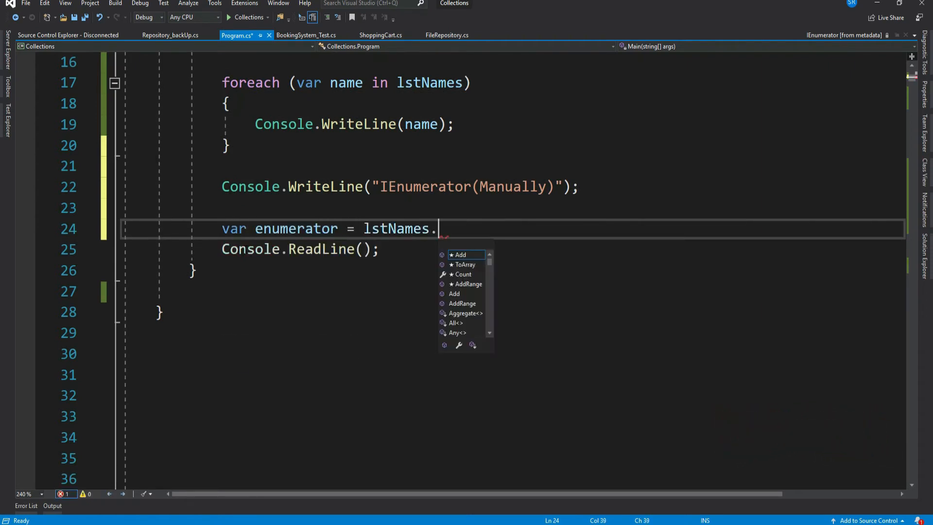
type("GetEnumerator")
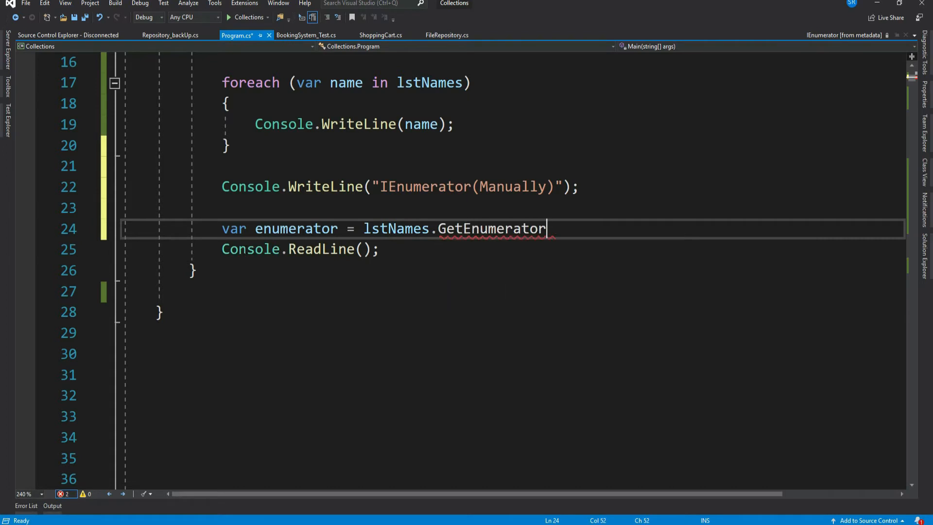
type("();")
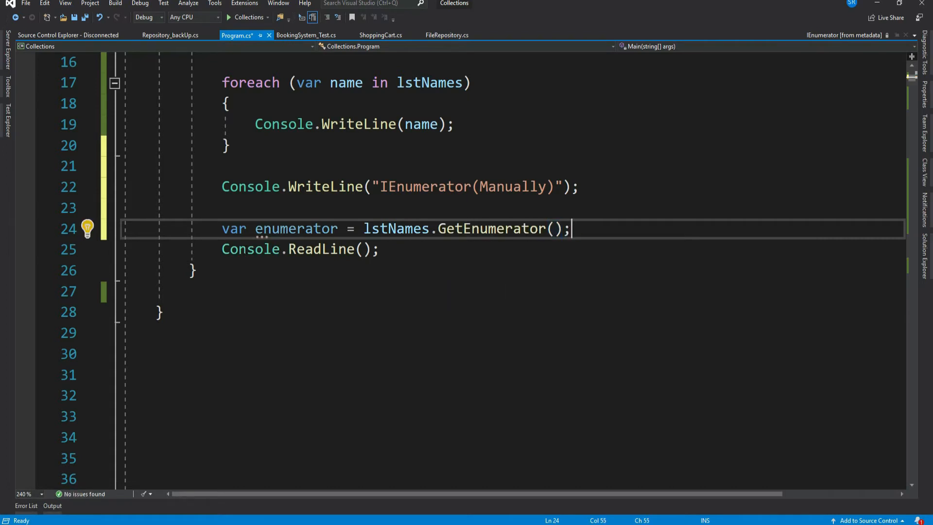
- Call enumerator.MoveNext() three times, storing firstItem, secondItem and thirdItem from Current
type("v")
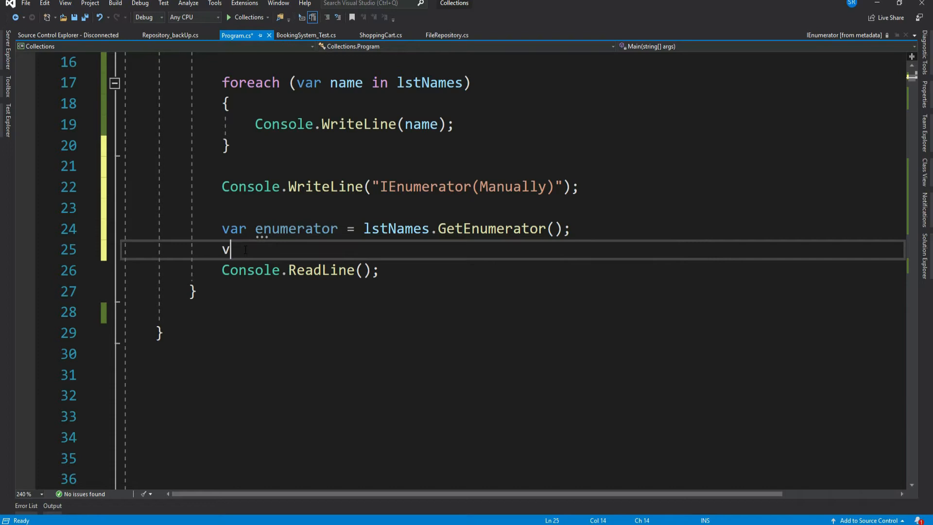
type("ar move1")
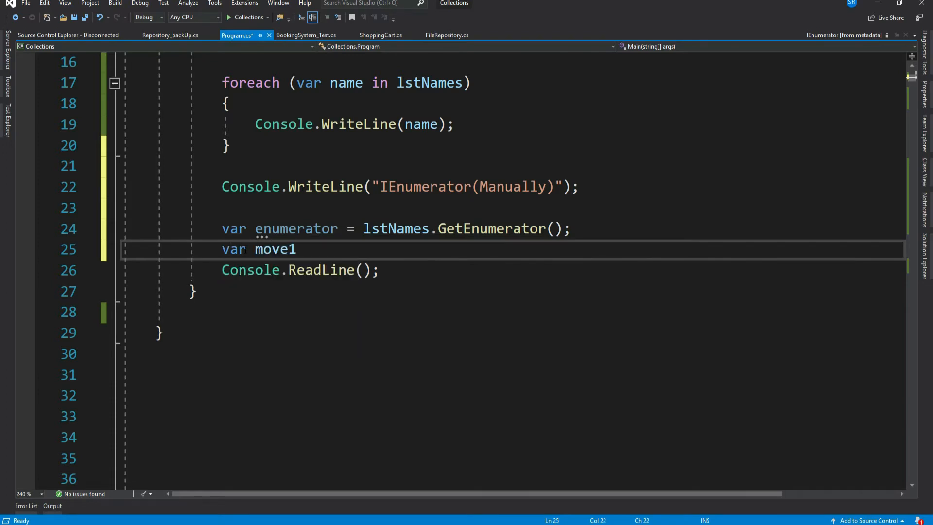
type("= e")
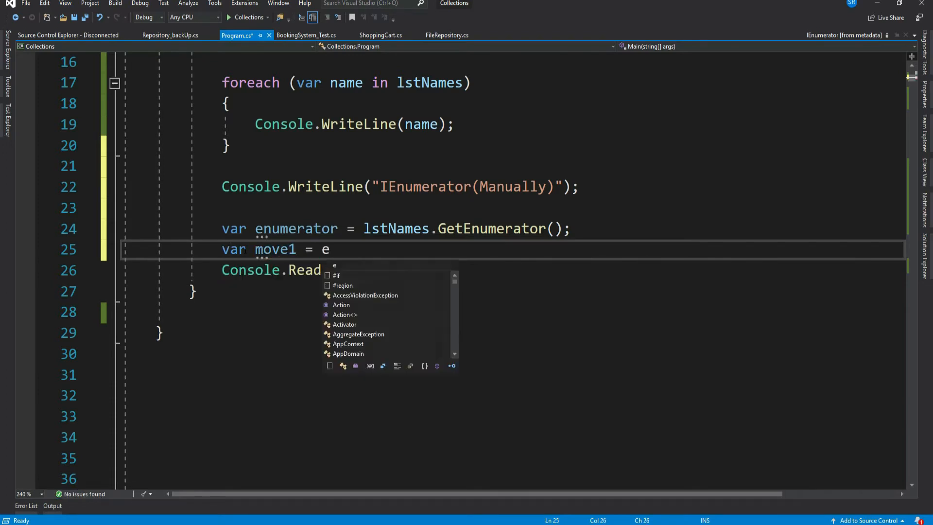
type("numerator.MoveNext")
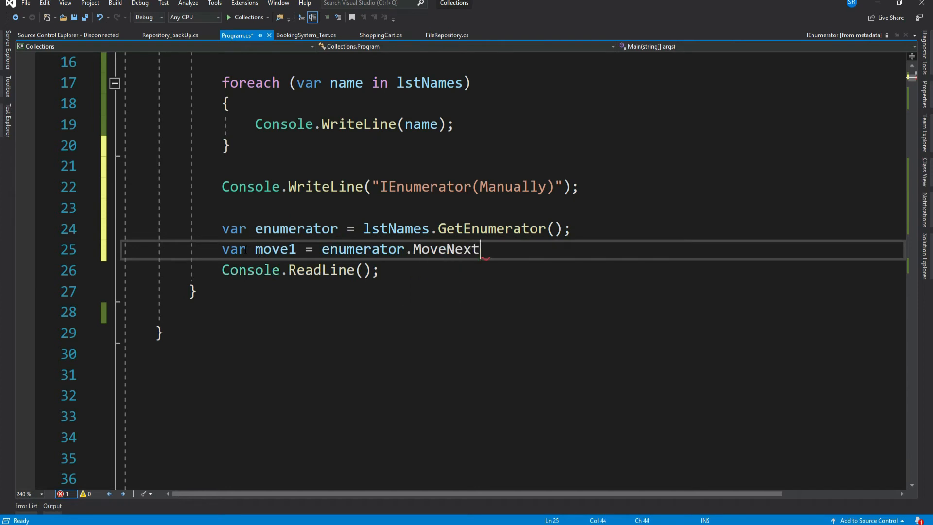
type("();")
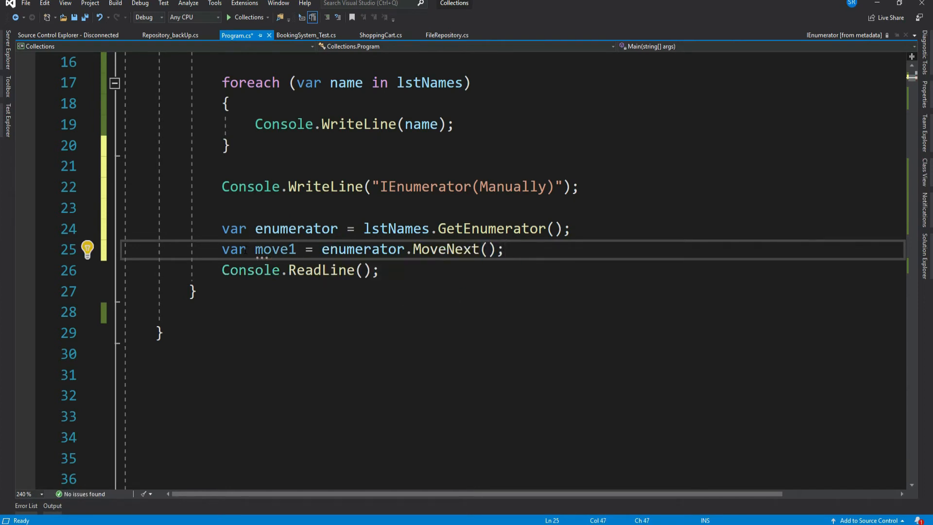
type("var firstItem = enumerator.Current;")
type("var move2")
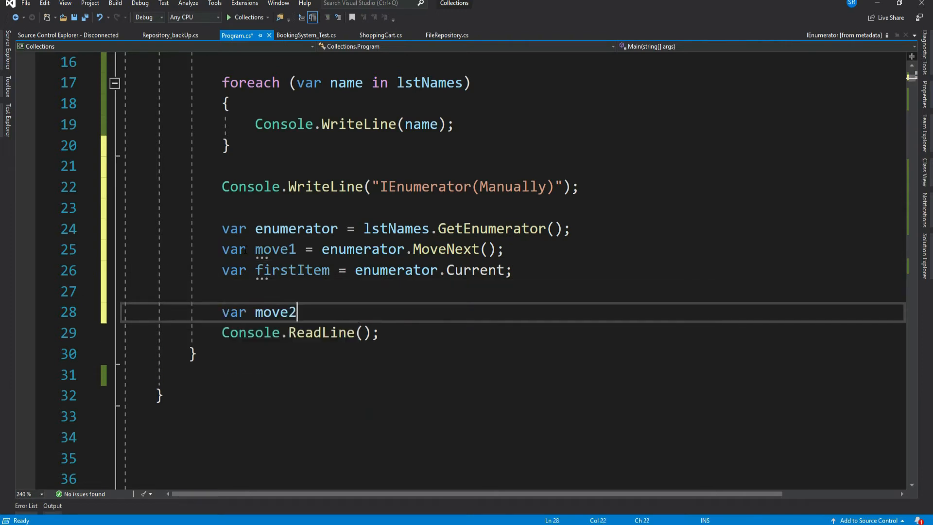
type("= enumerator.MoveNext();")
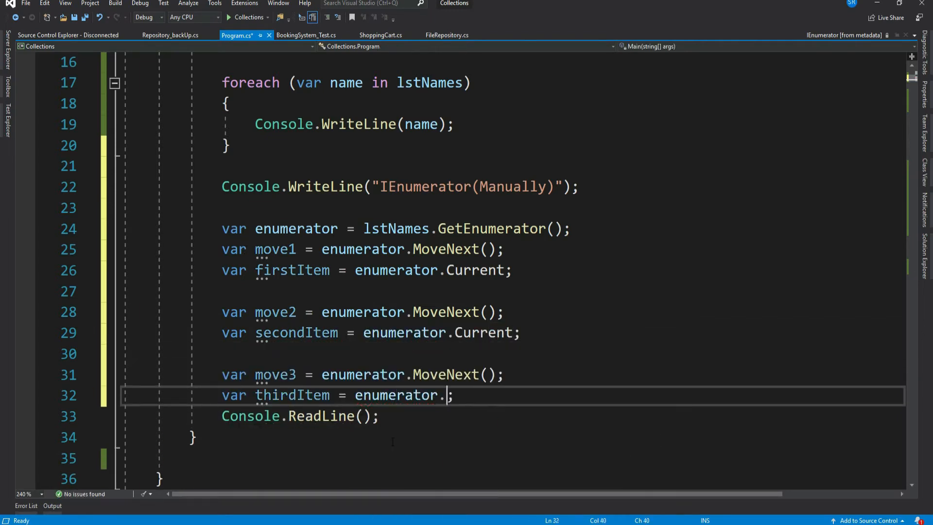
type("Current")
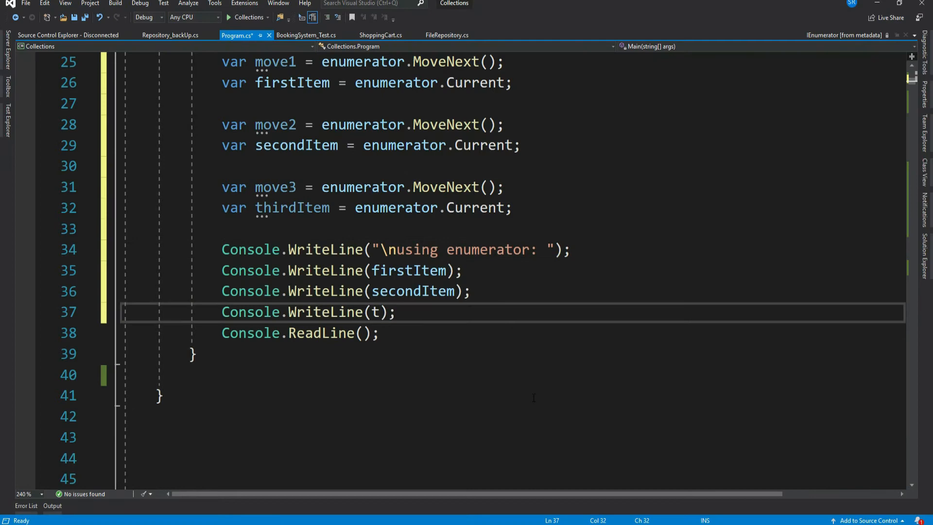
type("hirdItem")
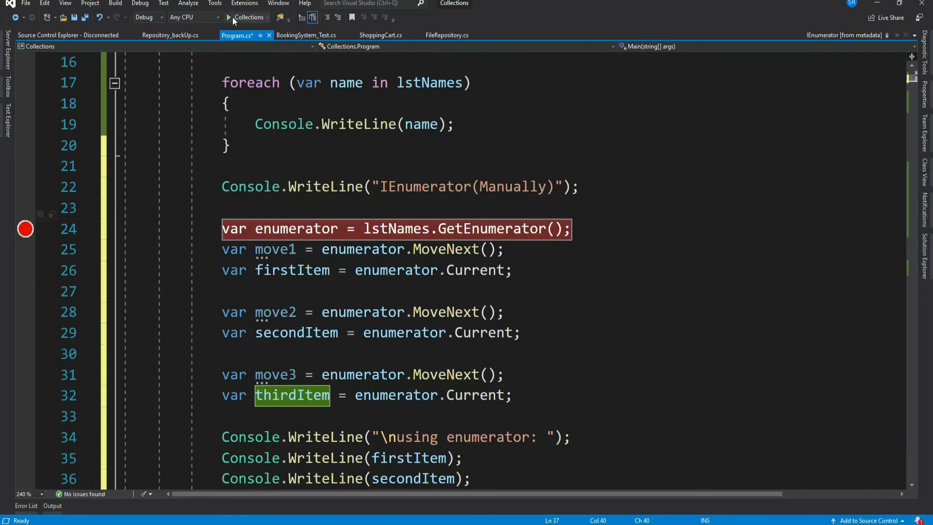
- Debug the program, stepping with F10 through GetEnumerator and each MoveNext/Current line
left_click(230, 17)
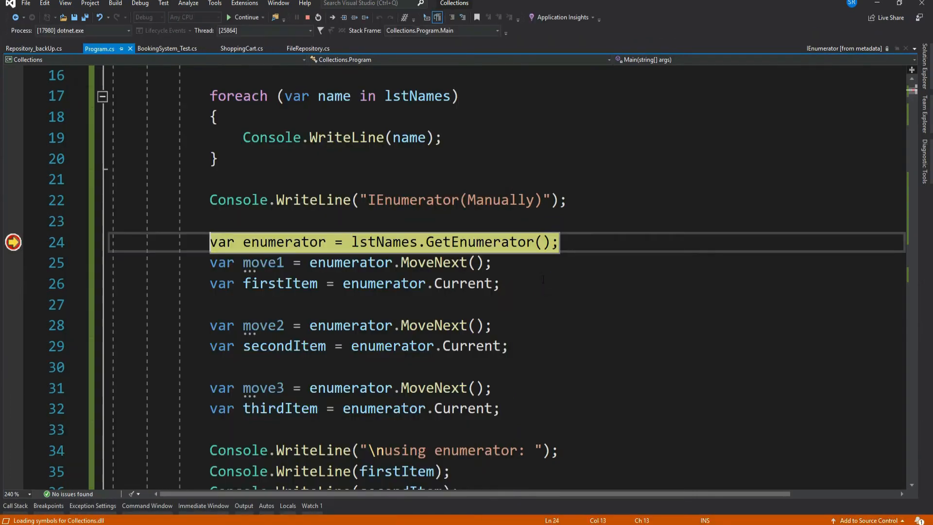
key("F10")
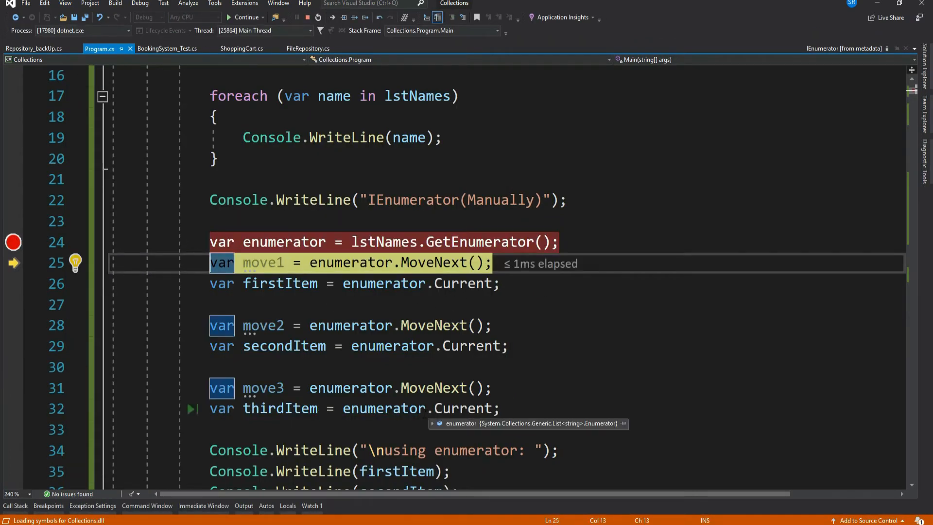
key("F10")
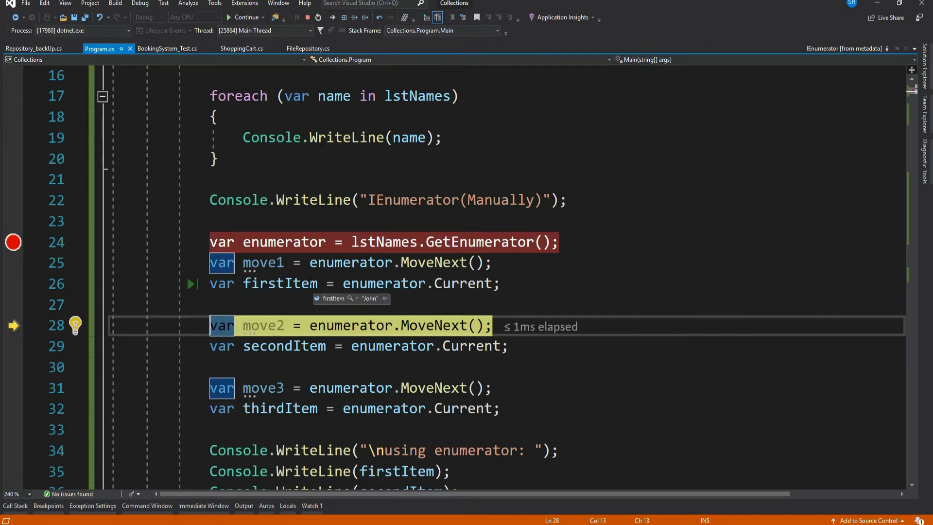
key("F10")
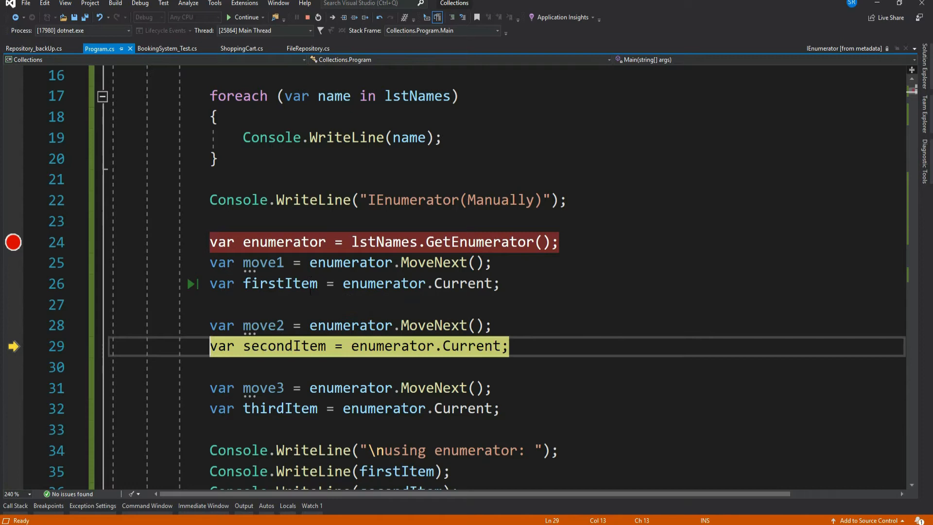
key("F10")
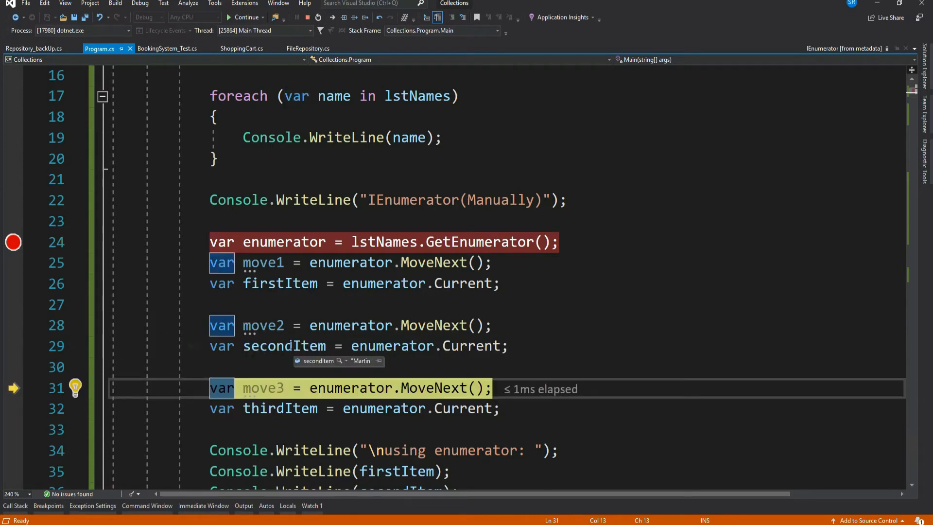
mouse_move(193, 346)
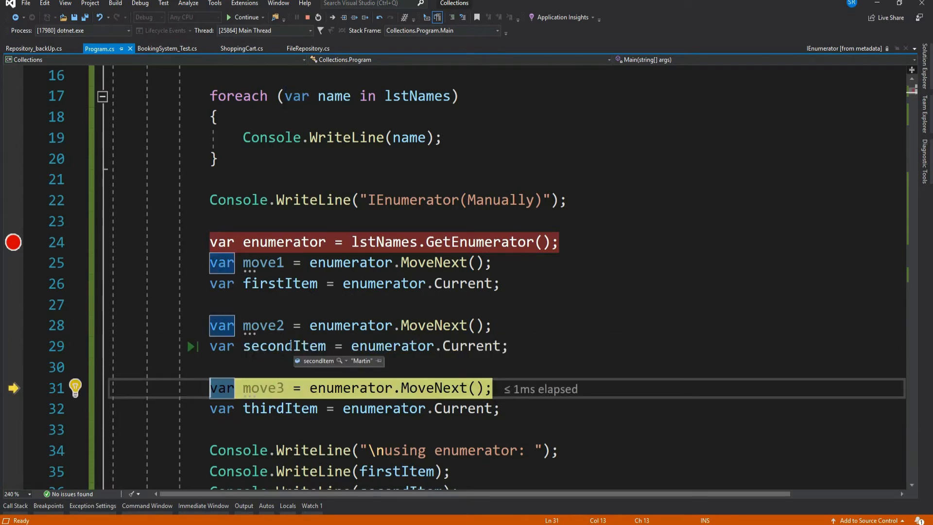
key("F10")
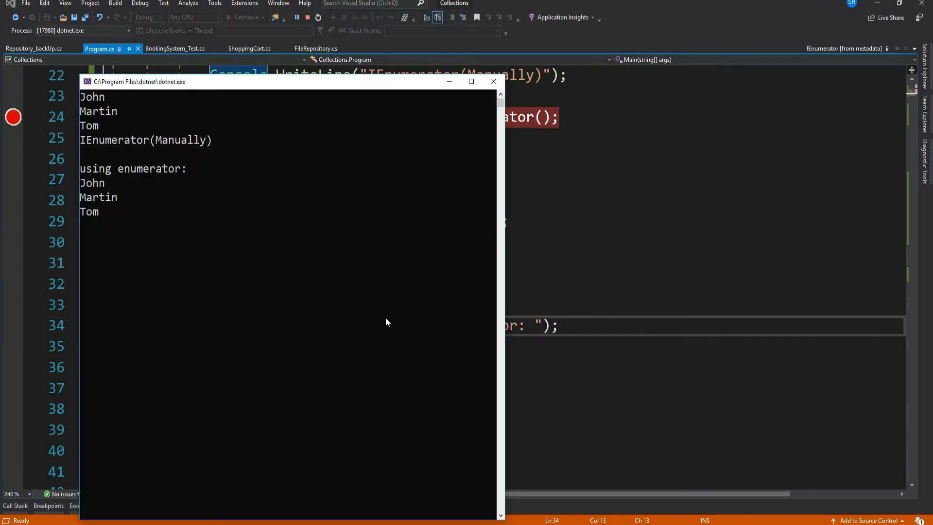
mouse_move(276, 307)
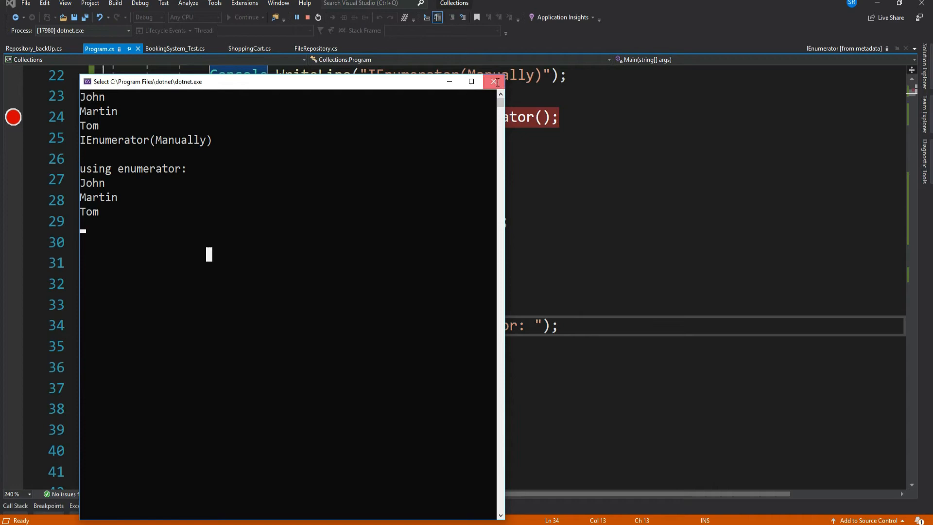
- Close the console window after John, Martin and Tom print twice
left_click(494, 81)
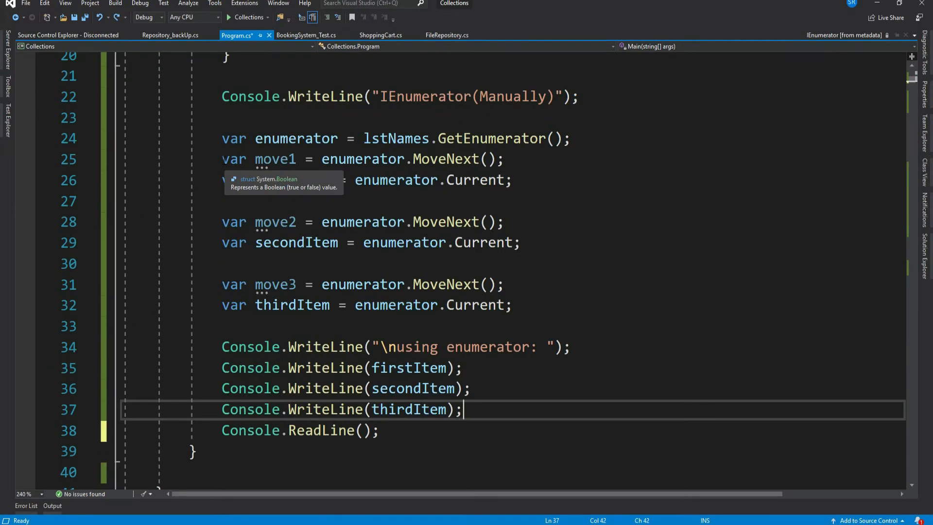
- Comment out the manual enumeration and add a headed while(enumerator.MoveNext()) loop printing enumerator.Current
key("ctrl+k ctrl+c")
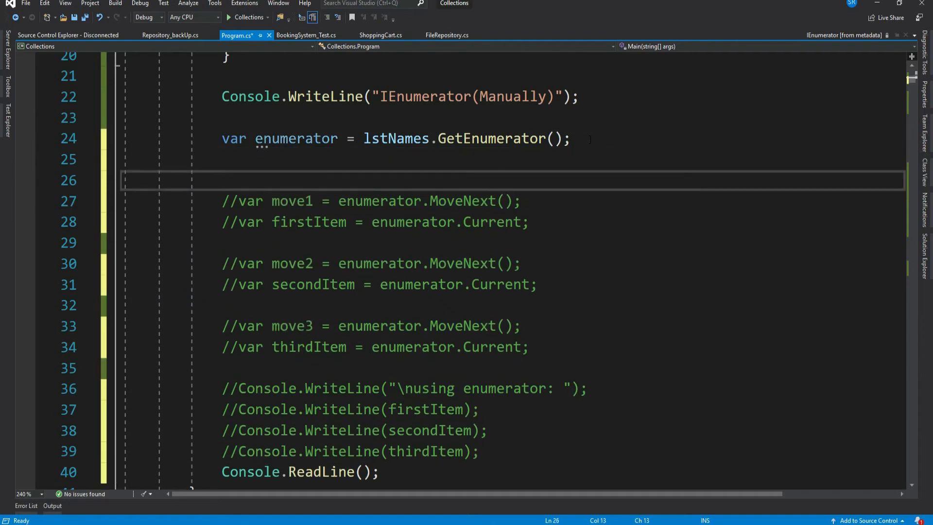
type("Console.WriteLine(\"IEnumerat\");")
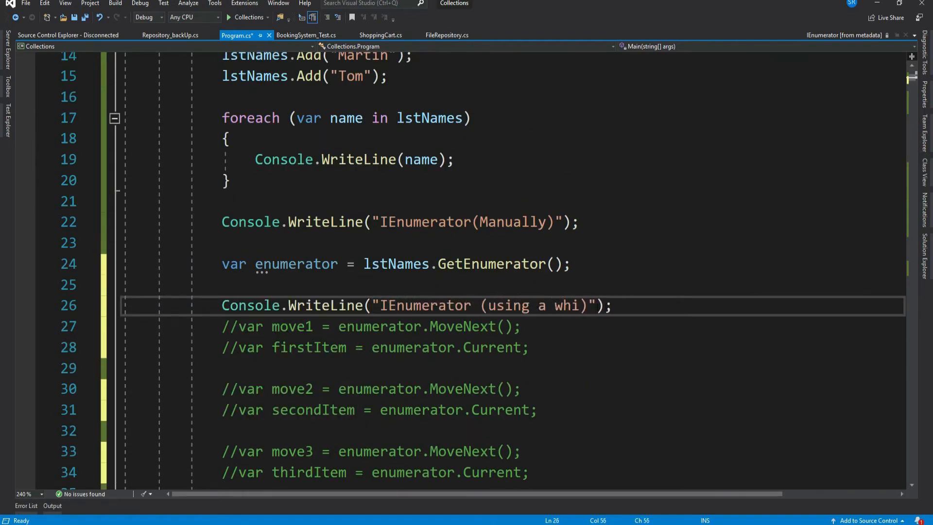
type("le loop")
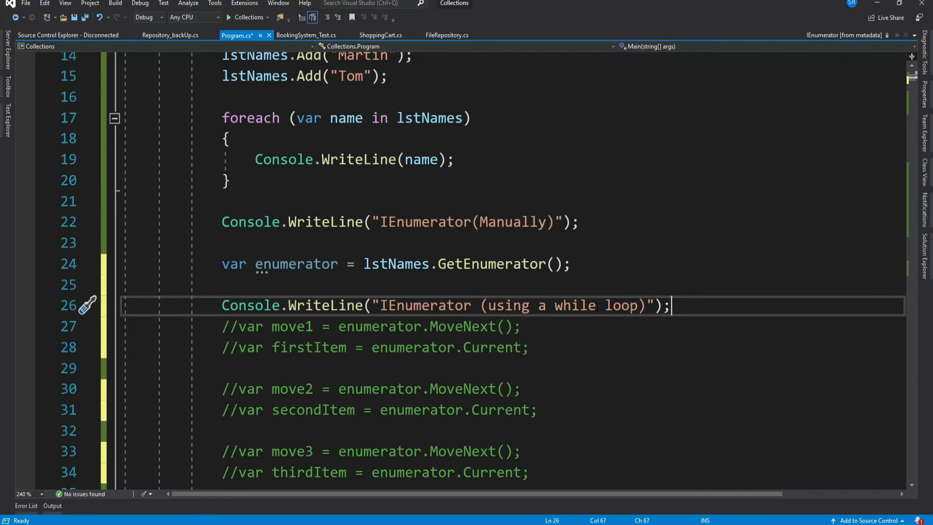
type("while(")
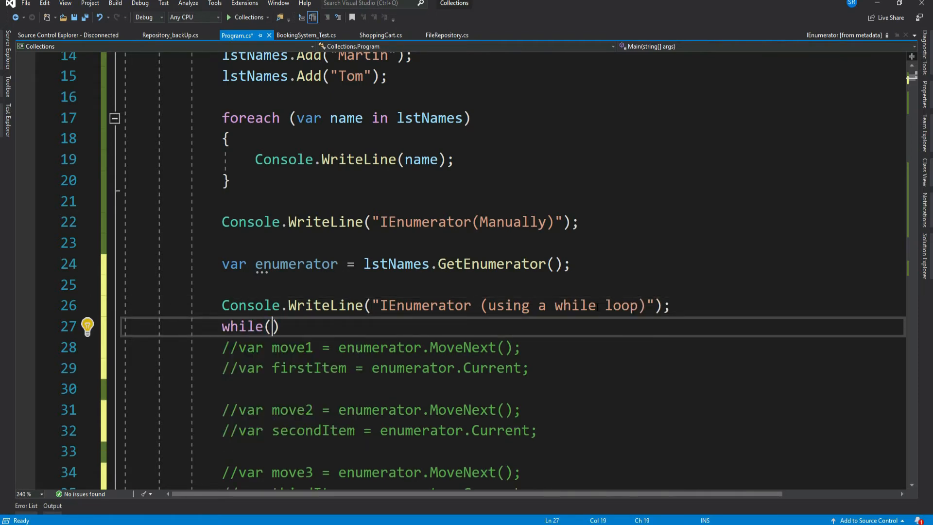
type("enumerator.MoveNext(")
type("Console.WriteLine();")
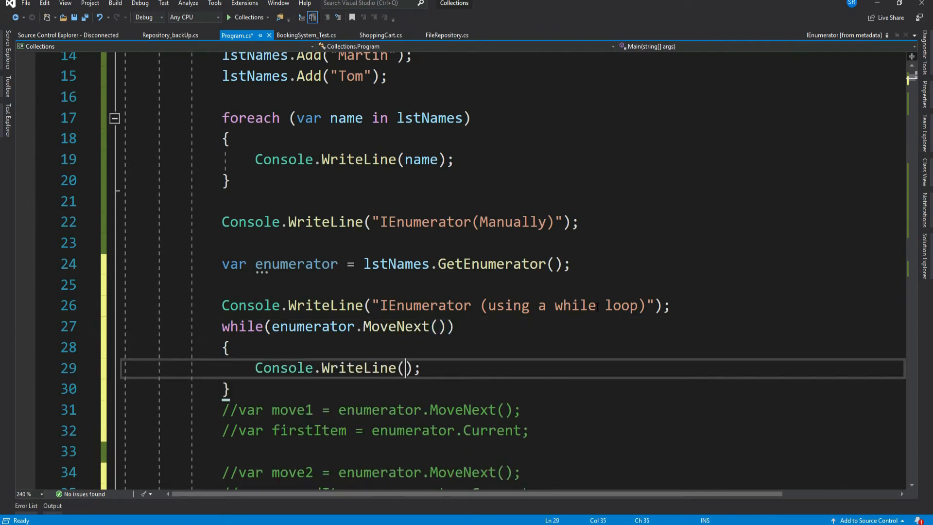
type("enume")
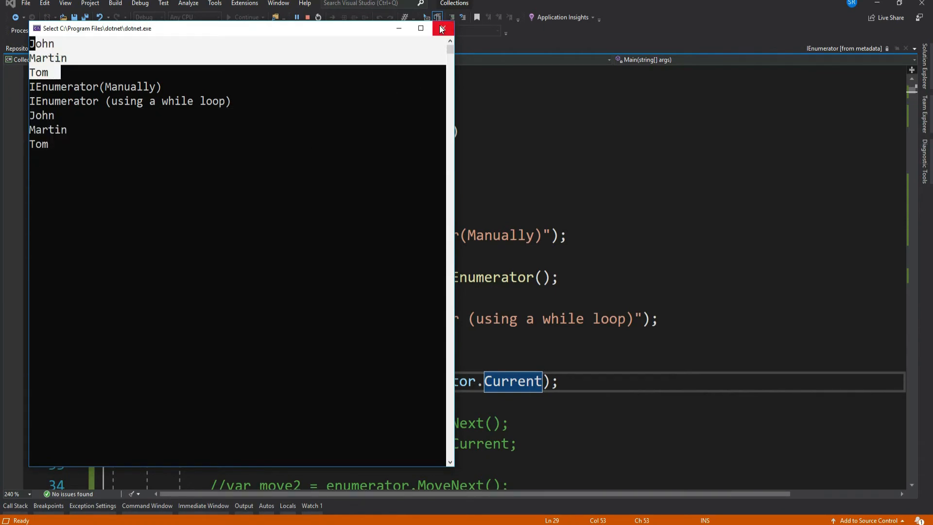
- Close the console window after the while-loop run
left_click(441, 29)
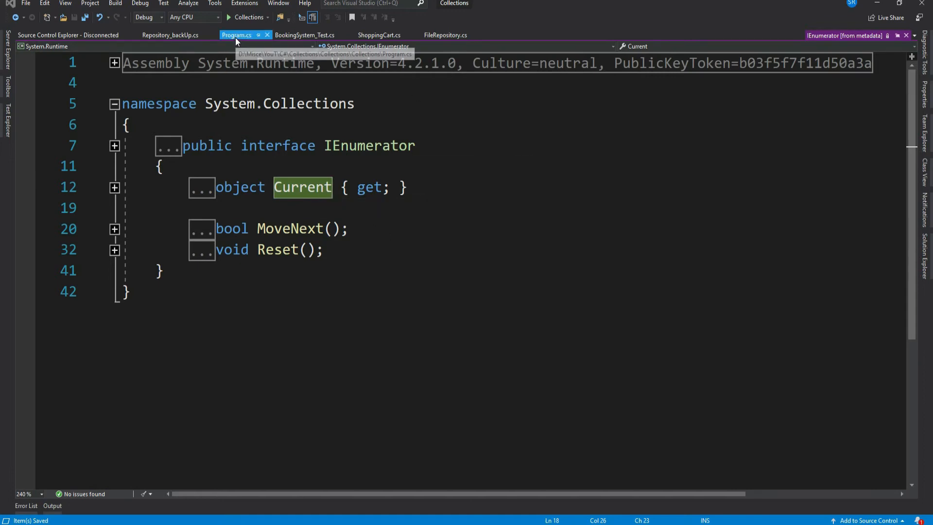
- Return to Program.cs and scroll up to the code
left_click(236, 34)
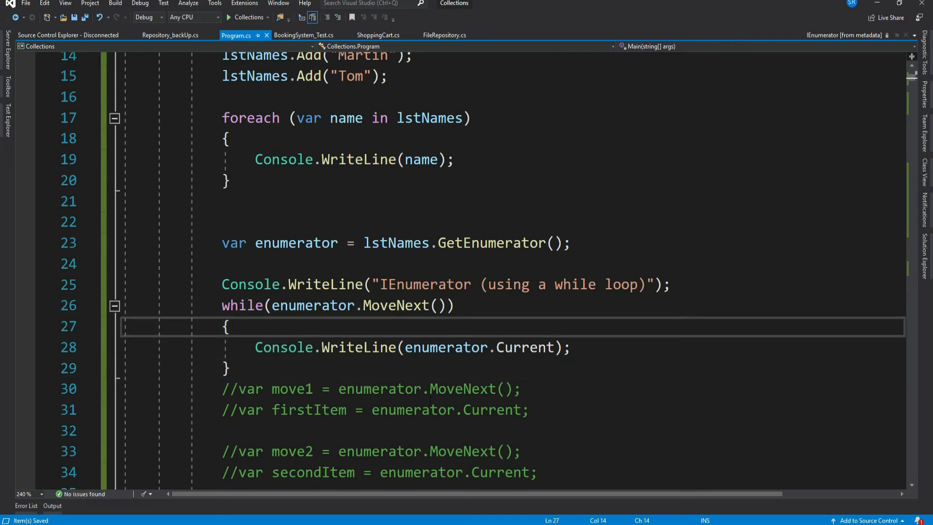
scroll("up", 3)
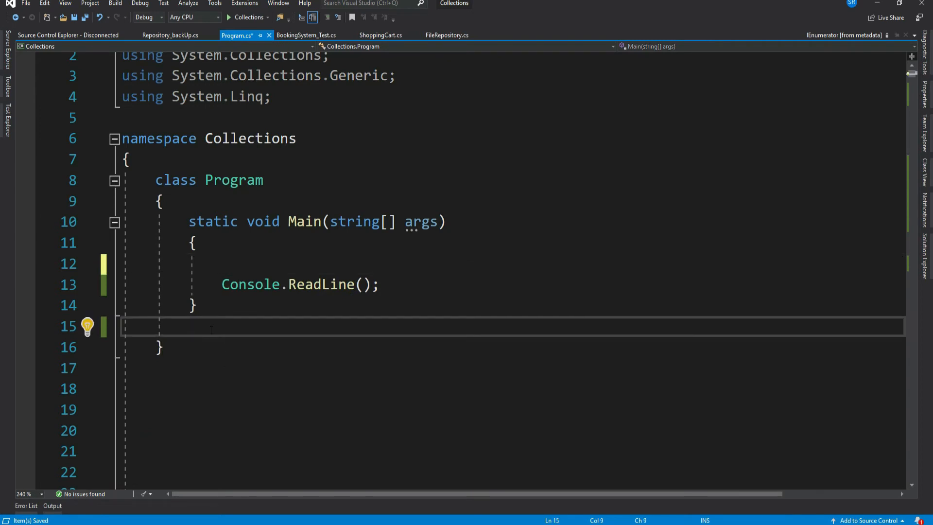
- Write a nested public Student class with a name-and-age constructor and Name, Age properties
type("public class Student")
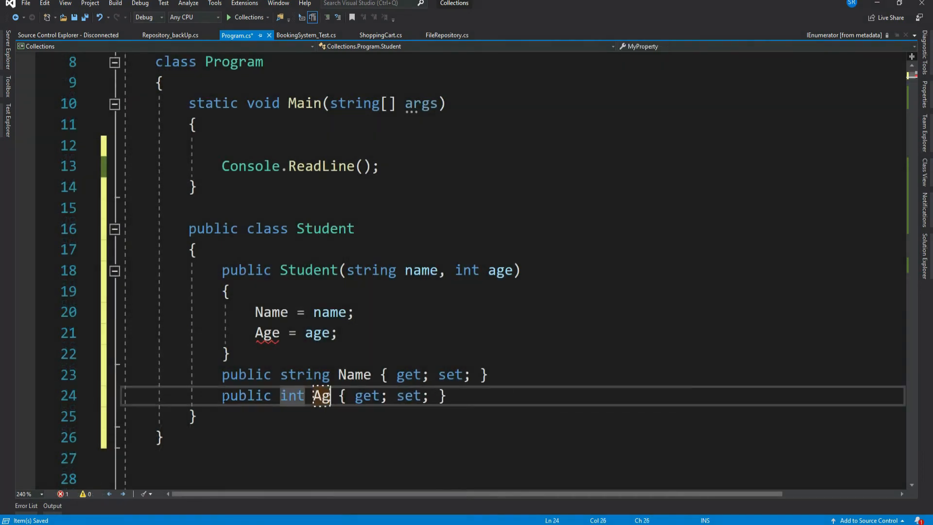
type("e")
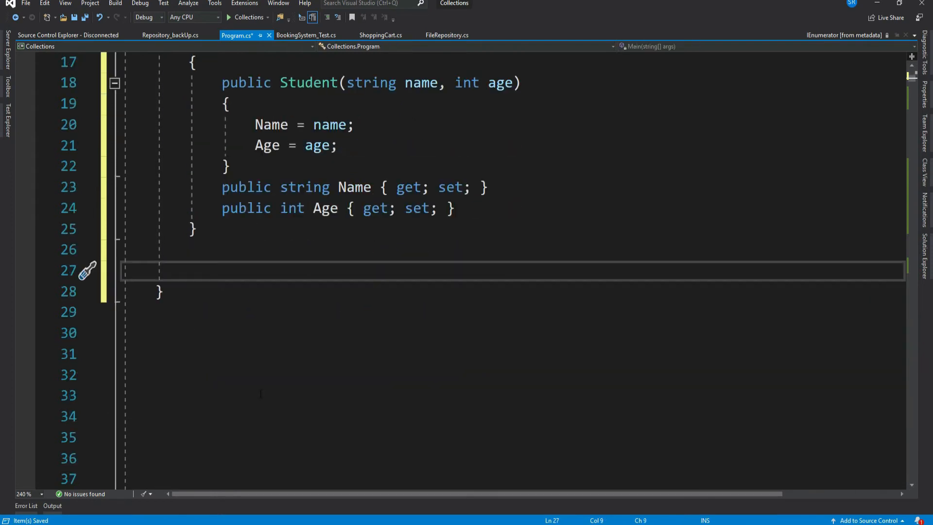
- Declare a public StudentList class with a private Student[] _studentList field
type("public c")
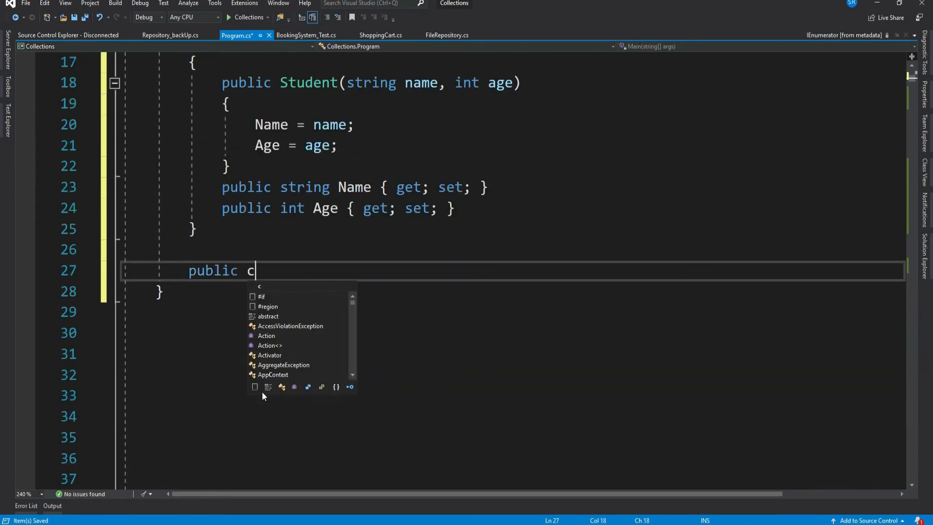
type("lass StudentList")
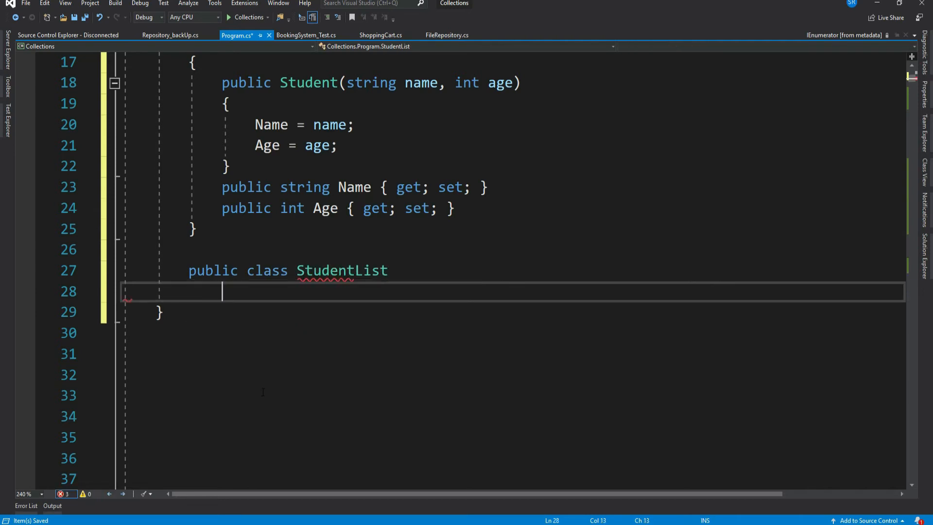
type("private")
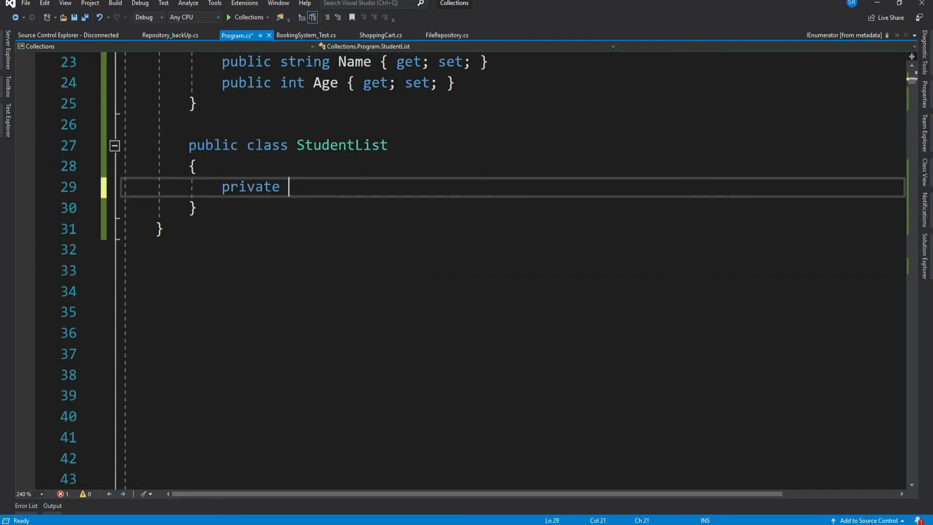
type("Student[]")
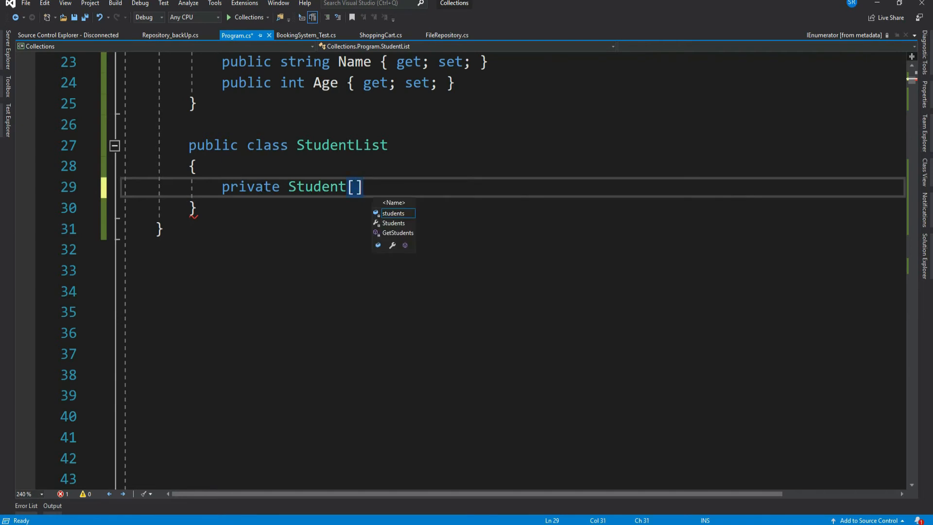
type("_studentList;")
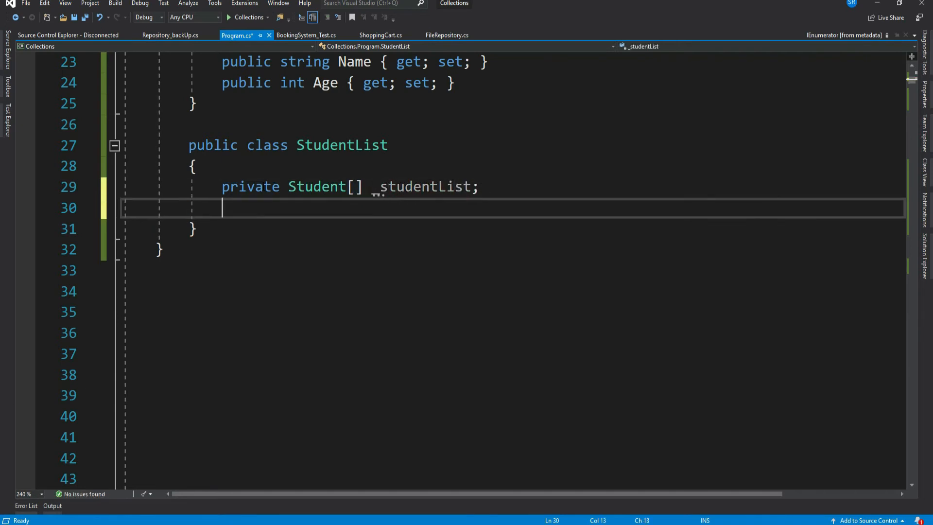
- Add a StudentList constructor filling _studentList with six new Student entries, ending with Sam
type("public StudentList()")
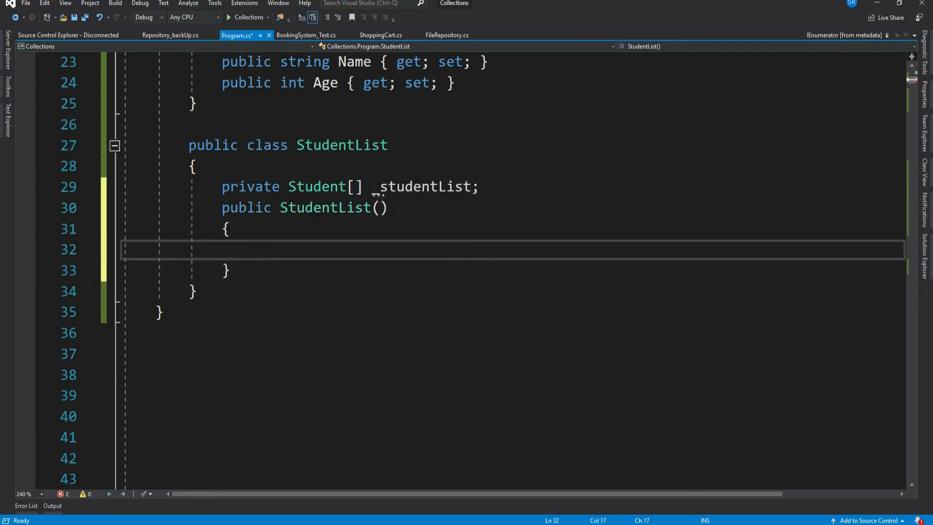
type("_studentList")
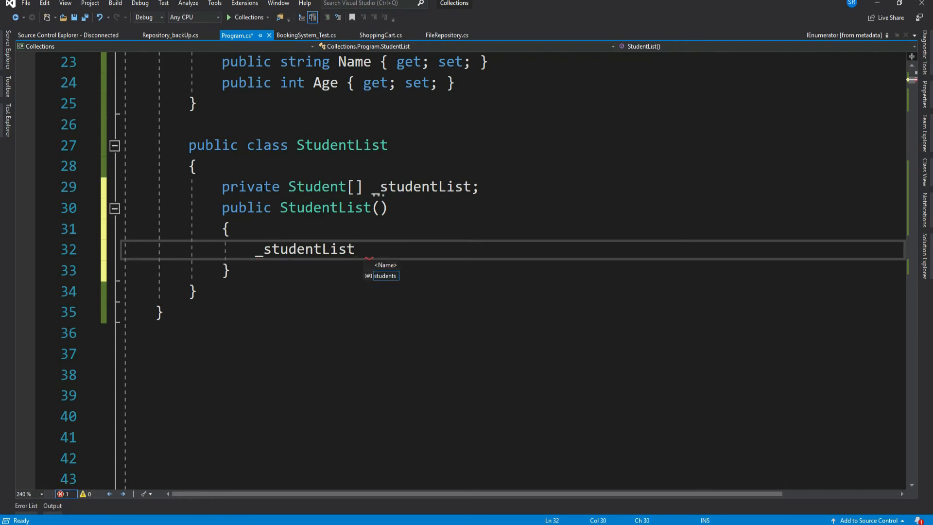
type("= new Student[6")
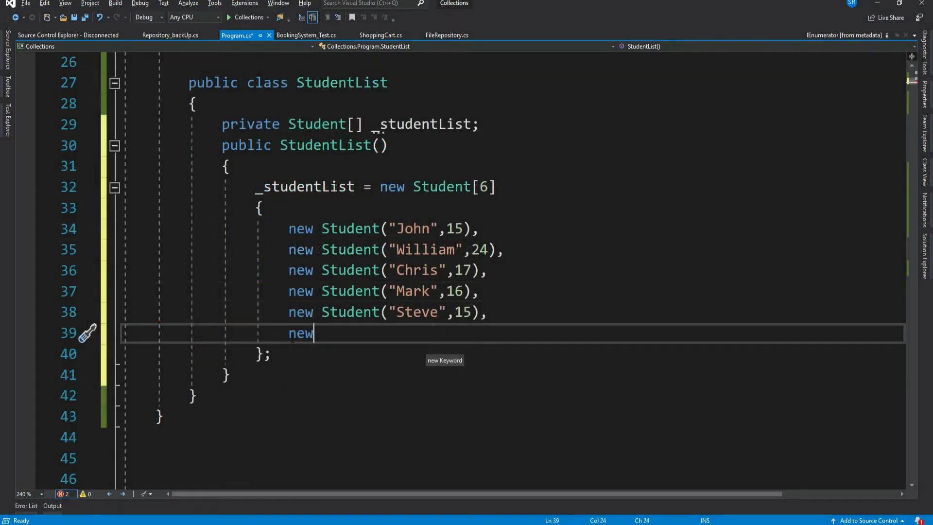
type("Student(\"Sam\")")
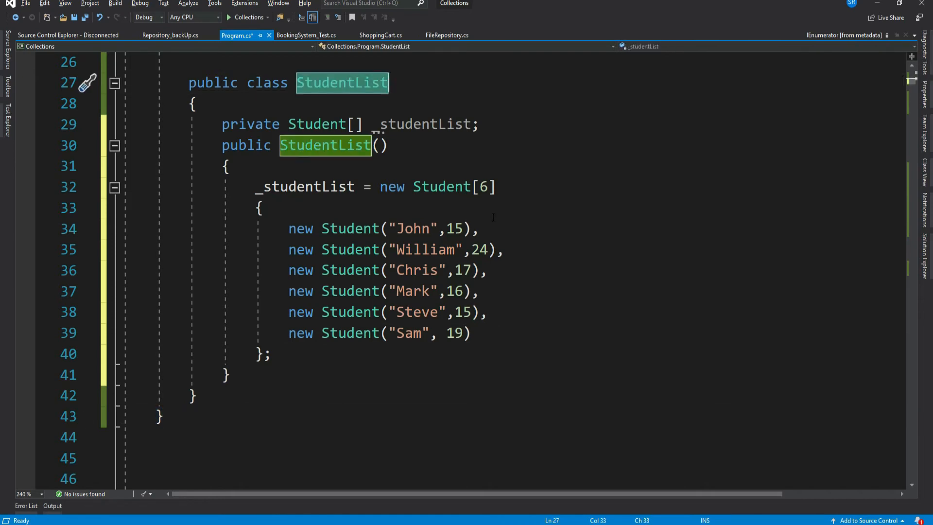
scroll("up", 3)
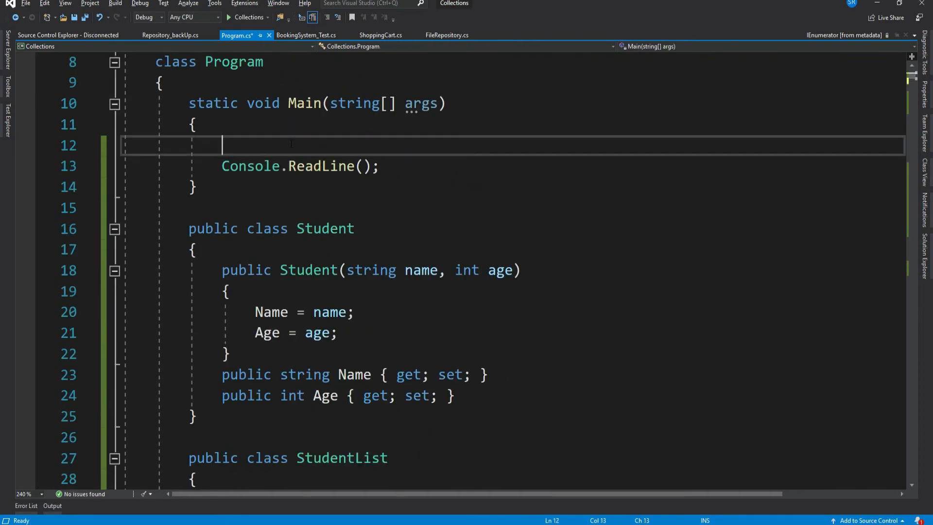
- In Main, declare StudentList studentList = new StudentList();
type("StudentList")
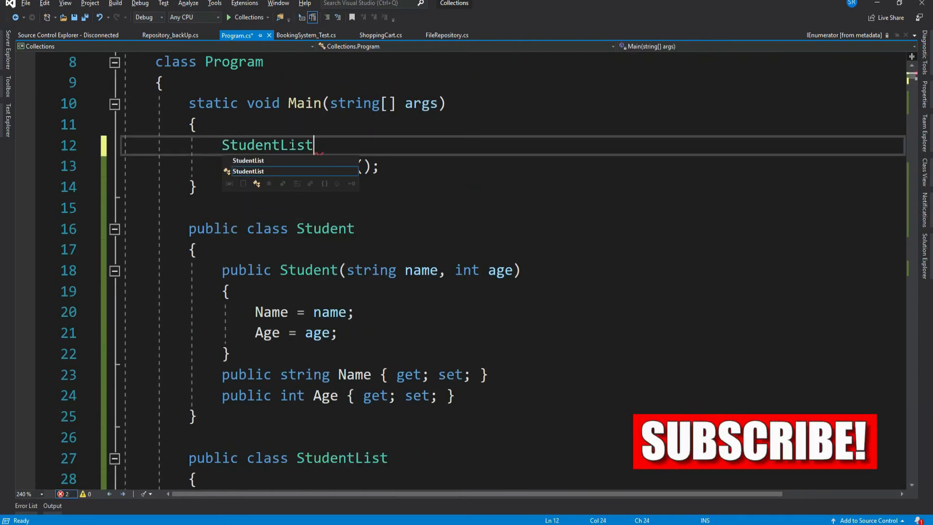
type("studentList =")
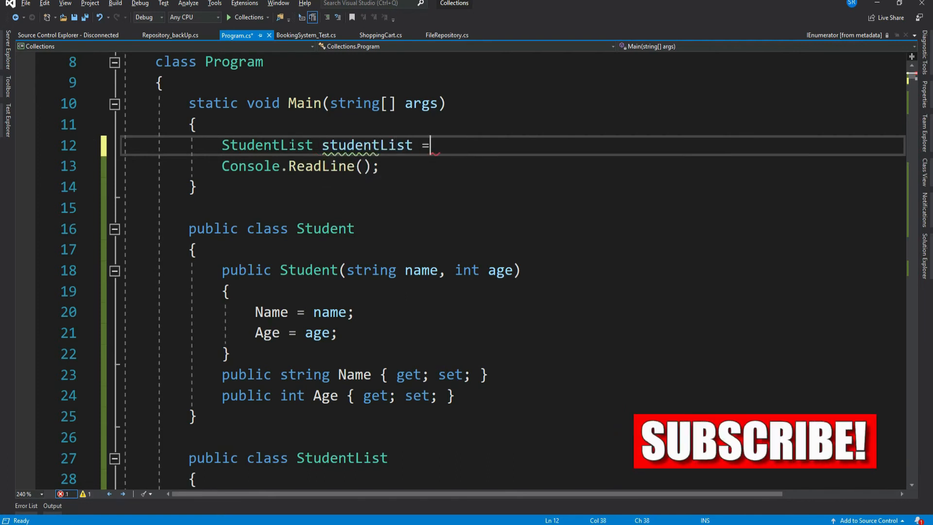
type("new StudentList();")
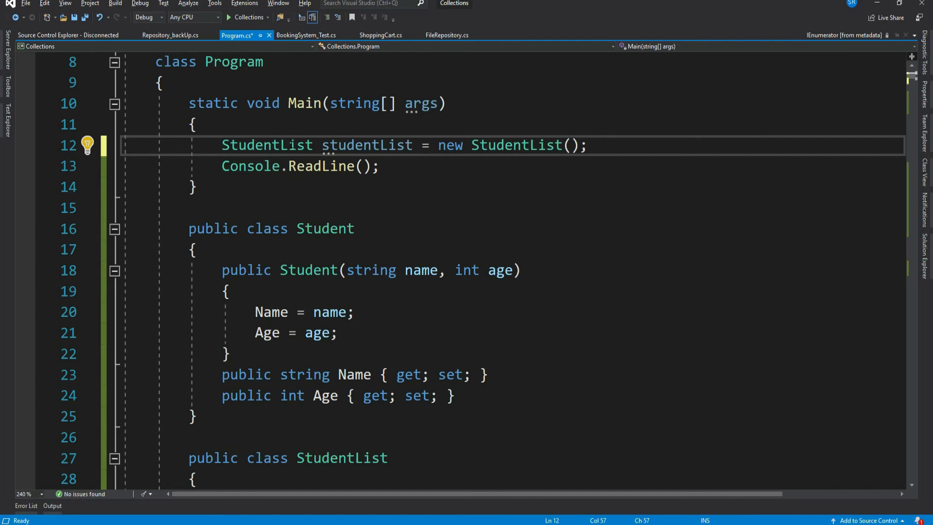
- Add foreach (Student s in studentList) printing s.Name, a tab and s.Age
key("enter")
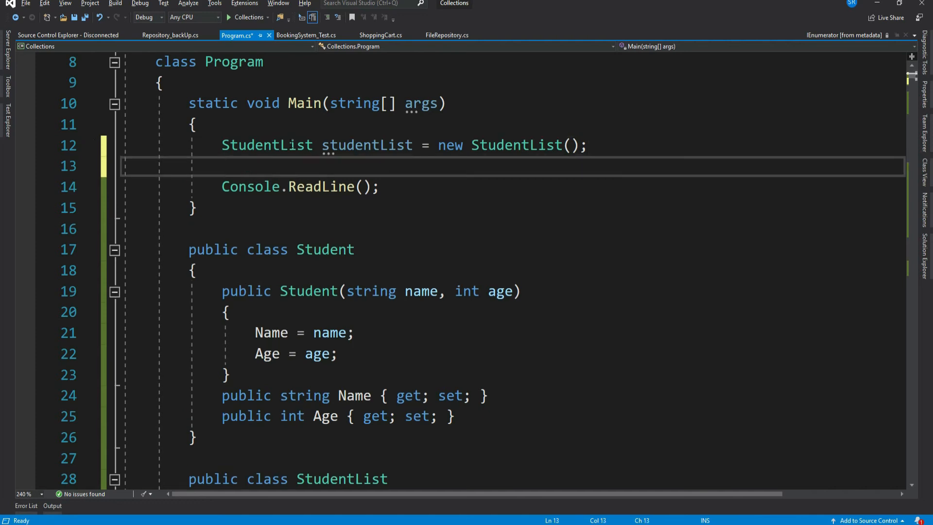
type("foreach (S item in collection")
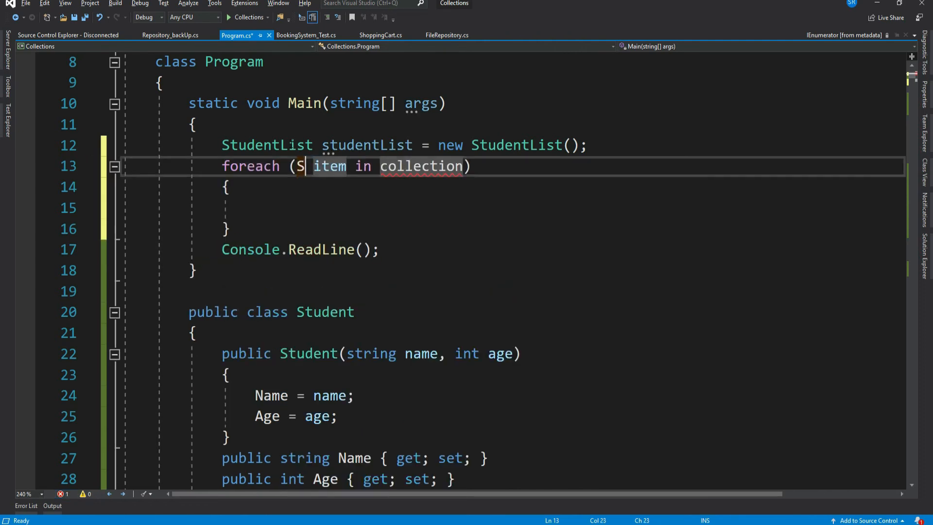
type("tudent s in s")
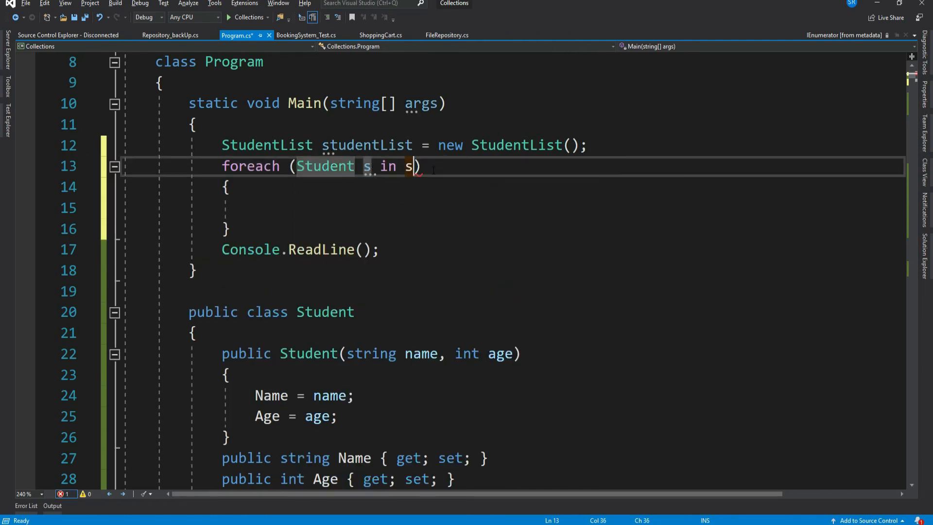
type("tudentList")
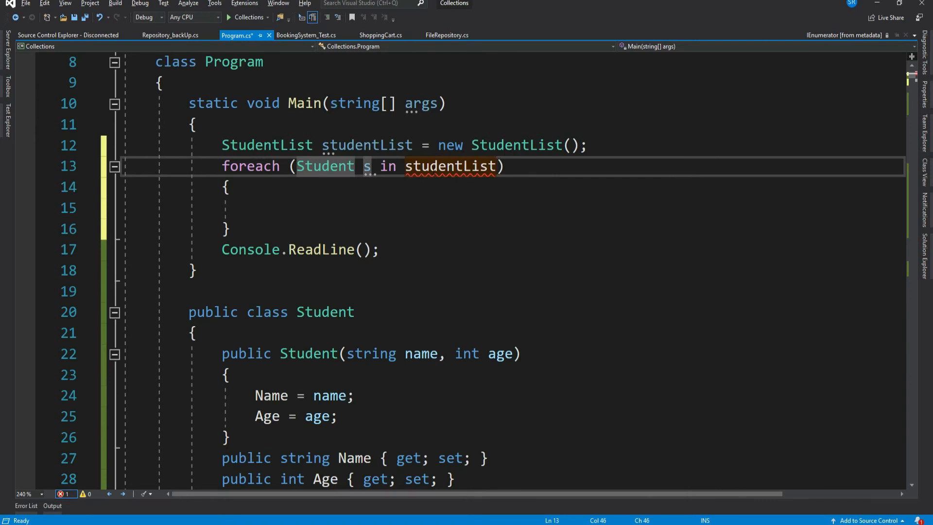
type("cw")
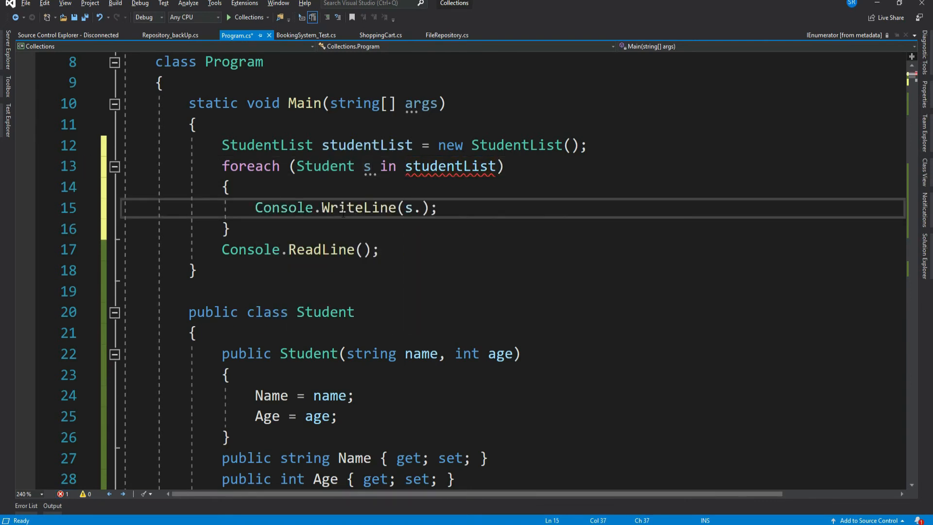
type("Name + \"\\t\" +")
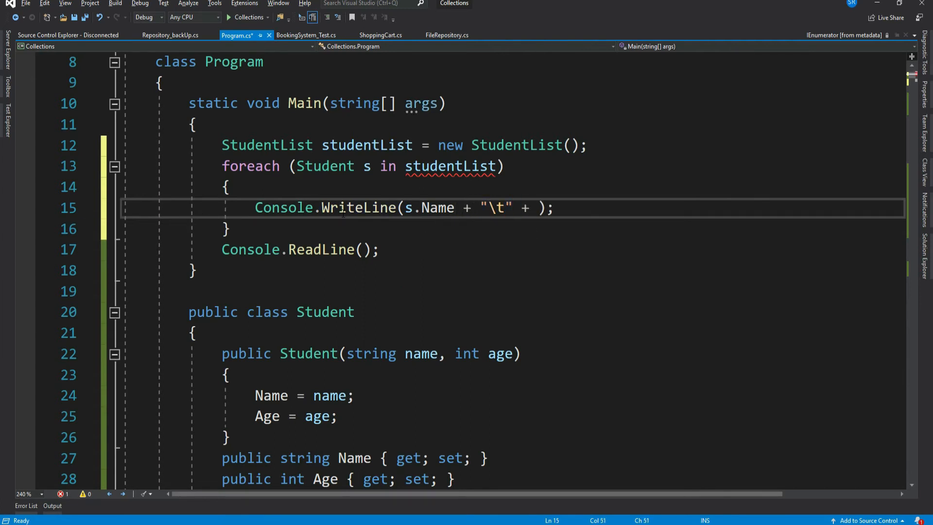
type("s.Age")
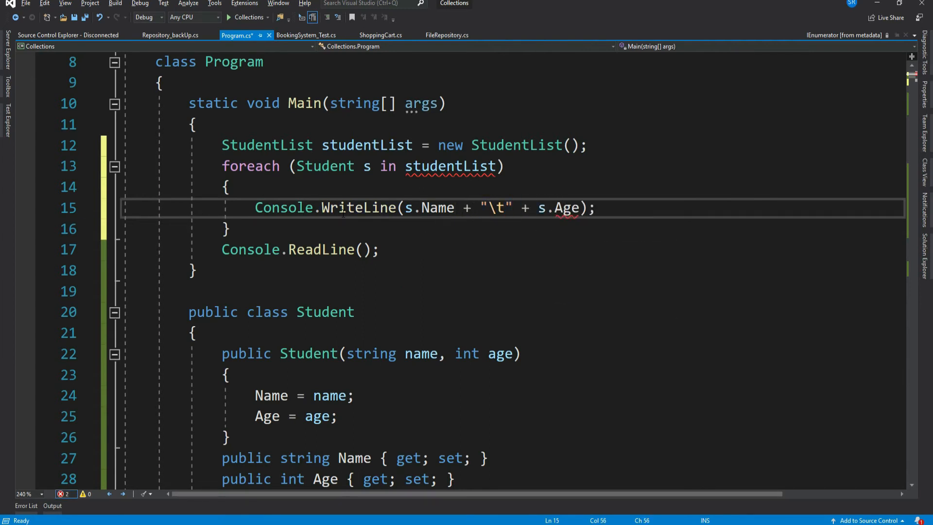
double_click(564, 208)
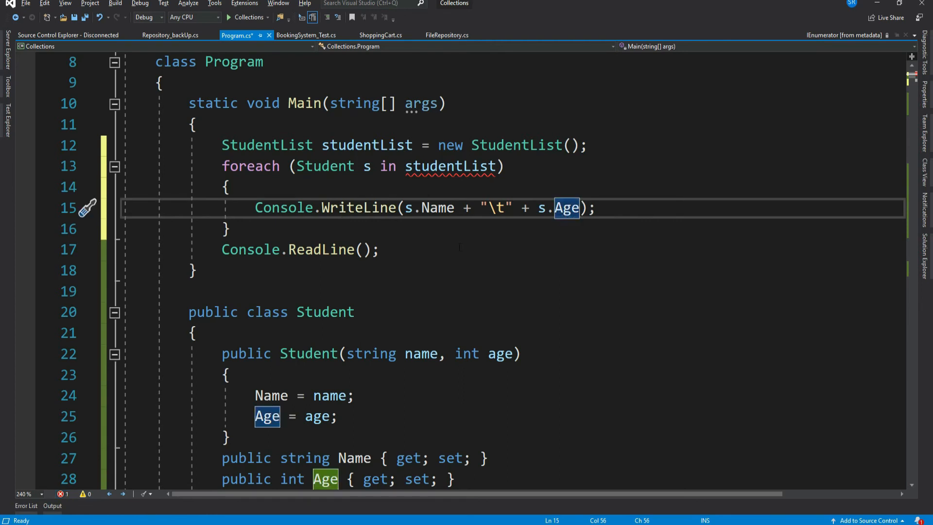
mouse_move(448, 166)
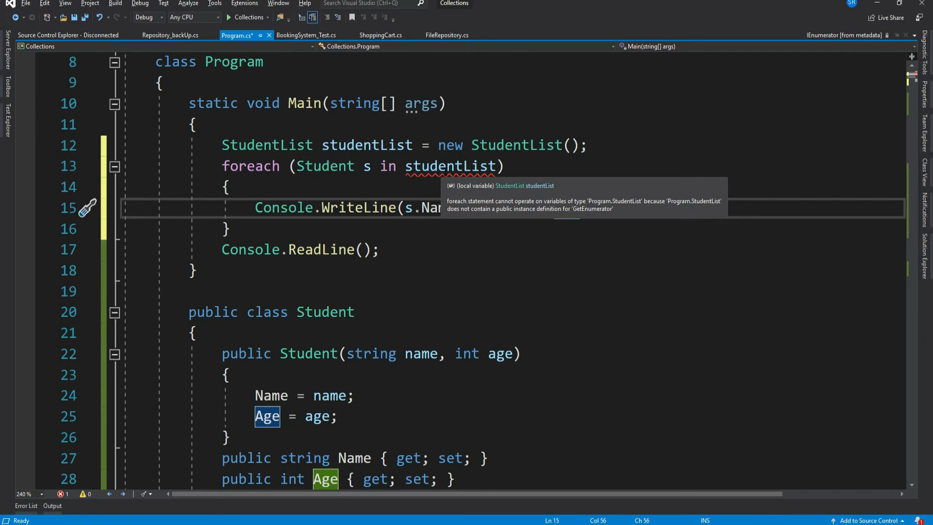
- Make StudentList implement IEnumerable and IEnumerator, generating the stub interface members
scroll("down", 3)
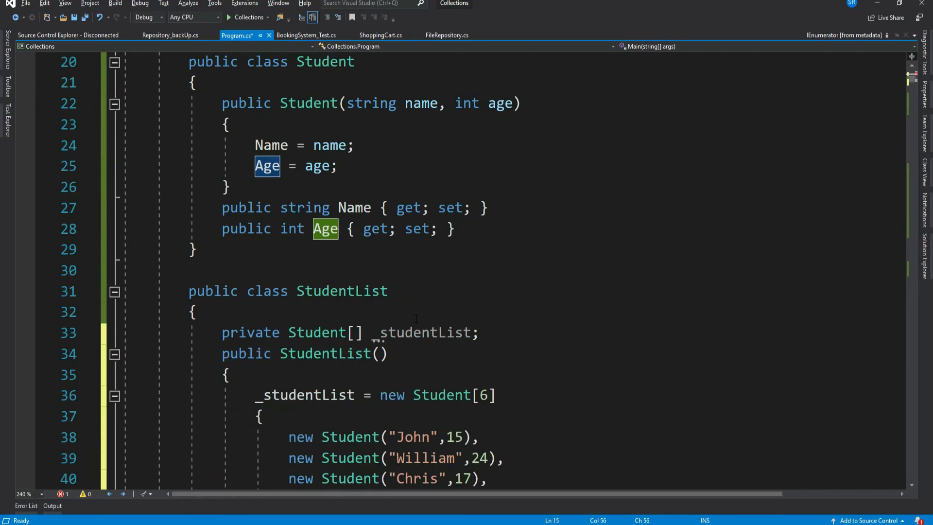
type(": IEnumerable")
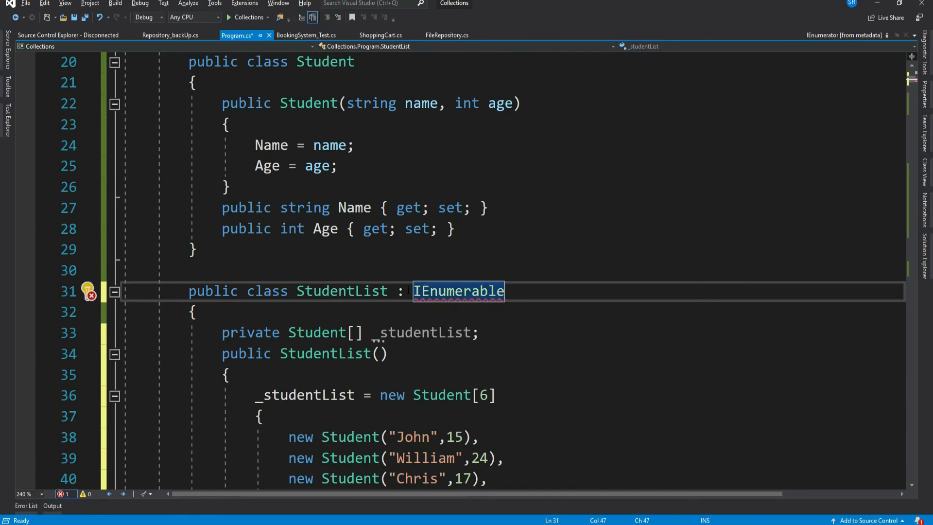
type(", IEnumerator")
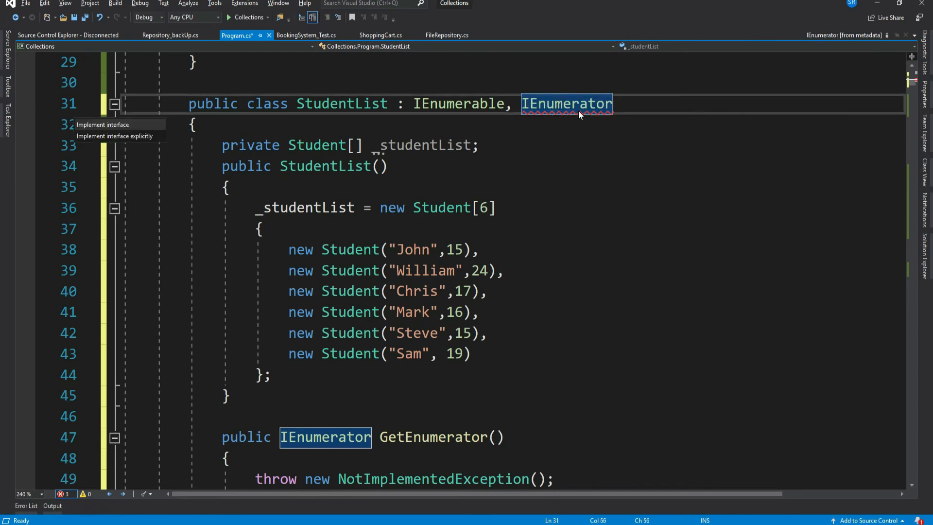
left_click(102, 124)
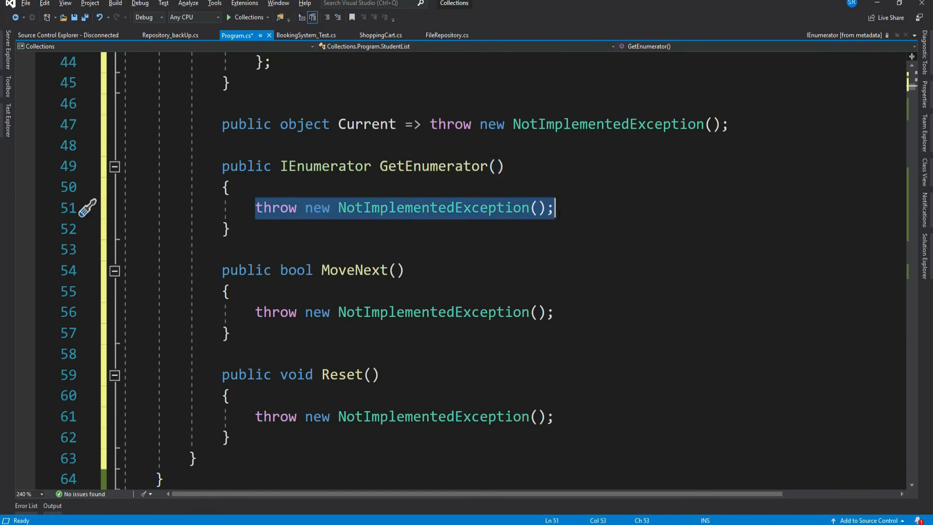
- Make GetEnumerator return (IEnumerator)this and add a private int _position field
type("return")
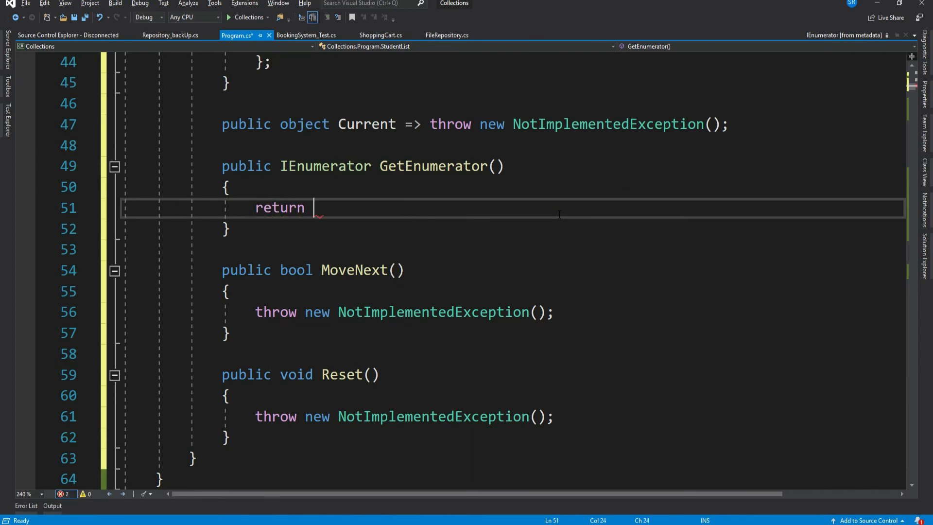
type("this;")
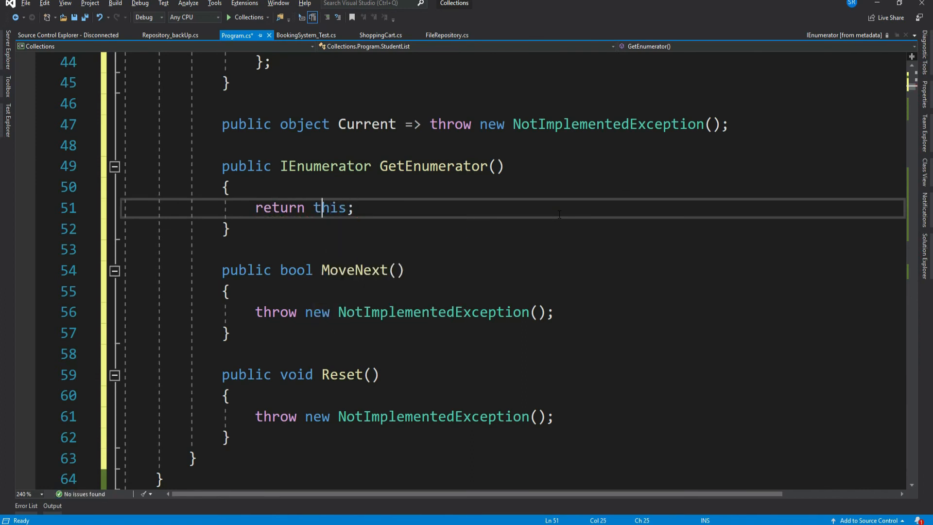
type("(IEnumerator")
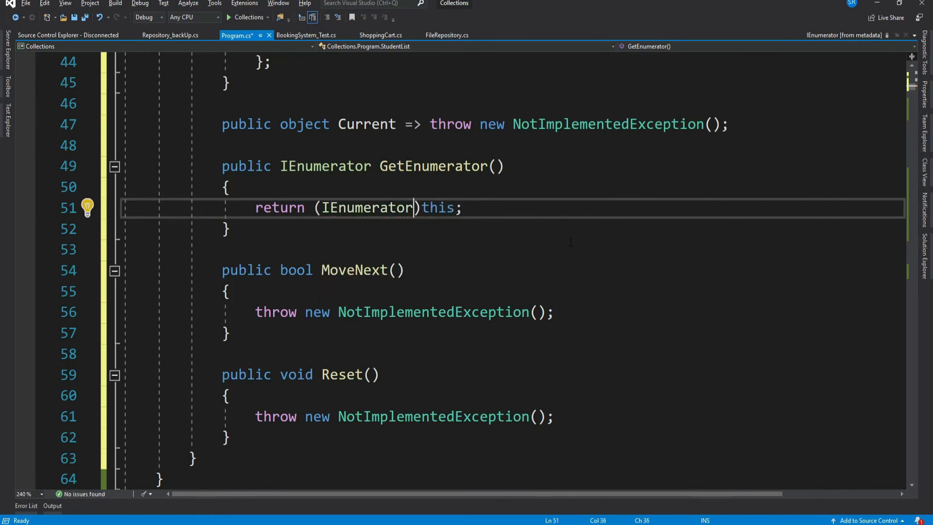
double_click(366, 207)
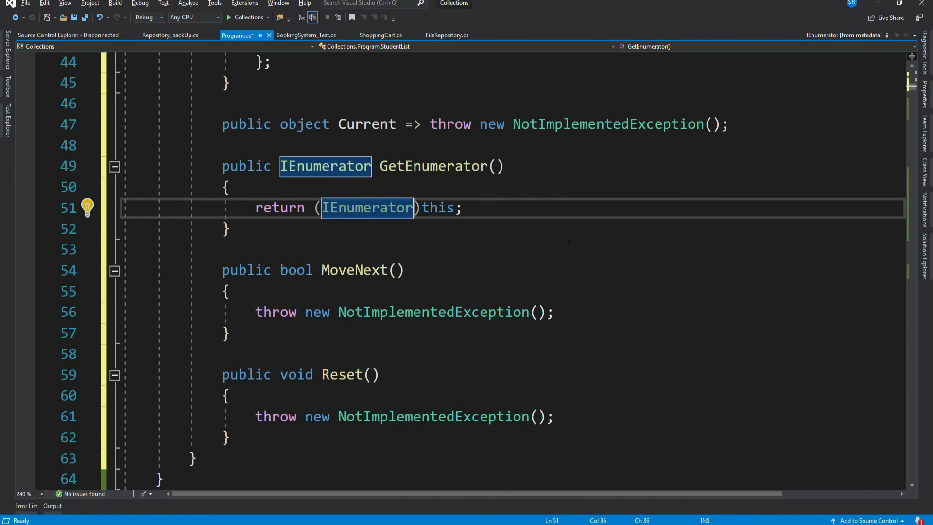
type("pri")
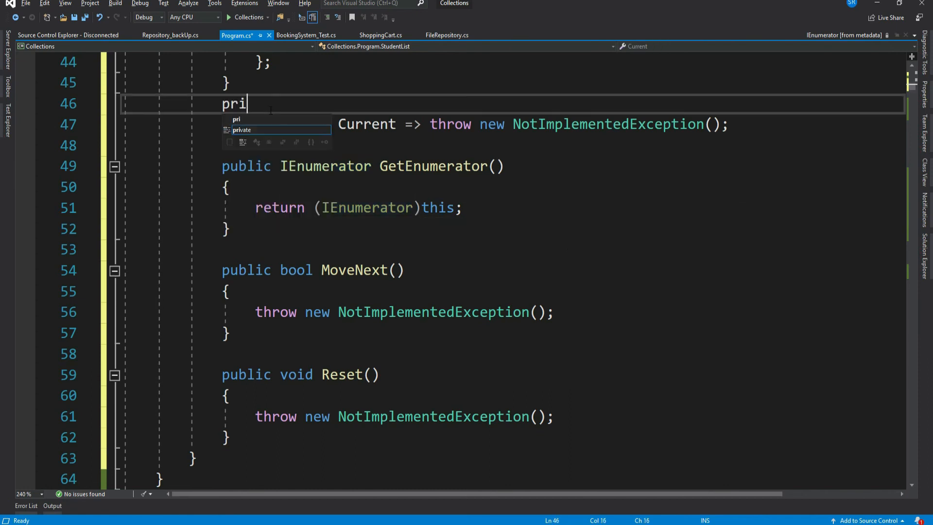
type("vate int _position = -1;")
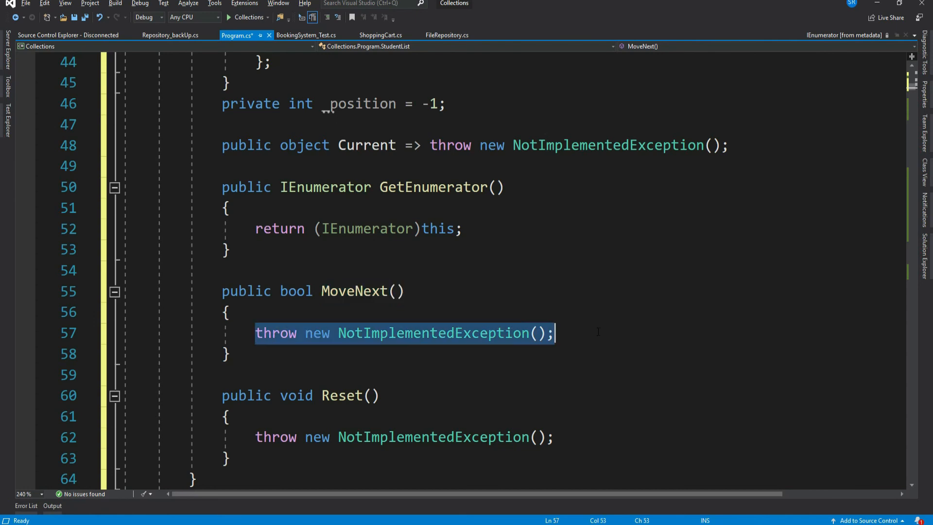
- Implement MoveNext with _position++ and a check against _studentList.Length
type("_position++")
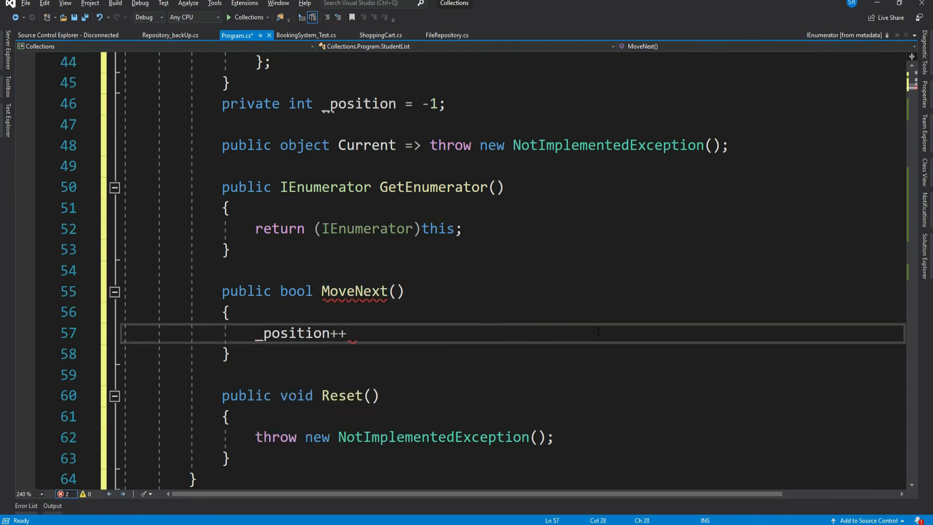
type(";")
type("return (_position < s);")
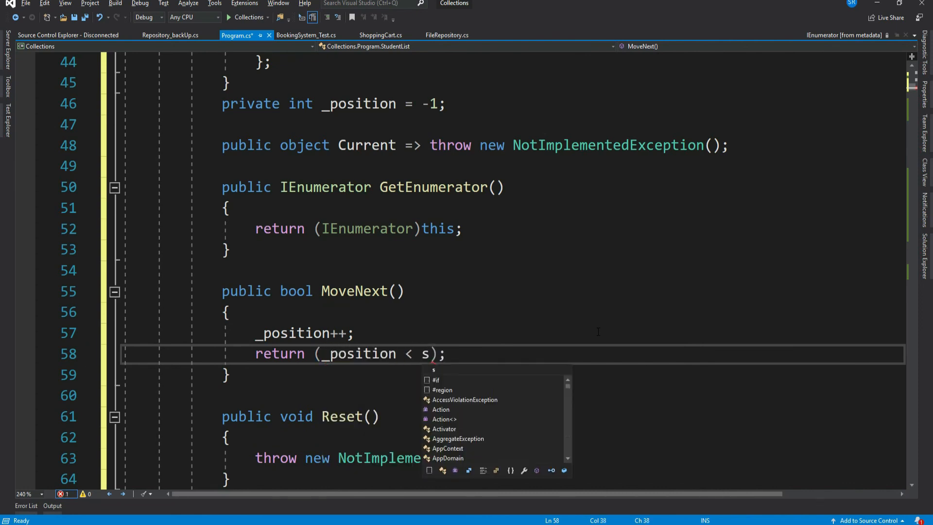
type("_studentList.Length")
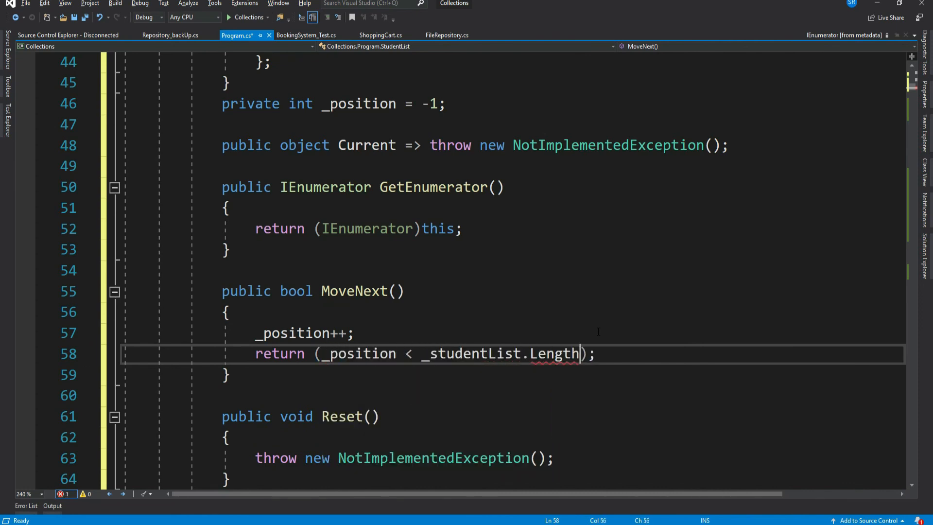
- Make Current return _studentList[_position] and Reset set _position to 0
double_click(553, 416)
type("get")
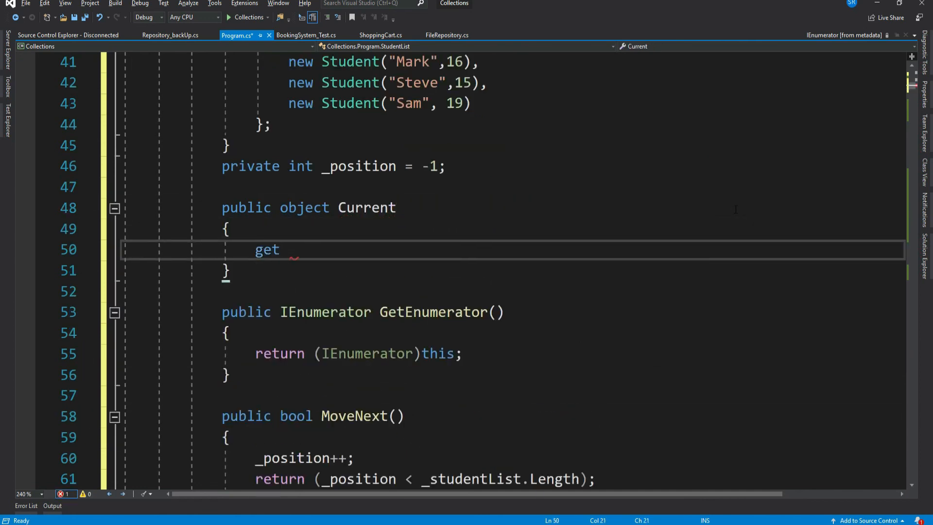
type("{ return s")
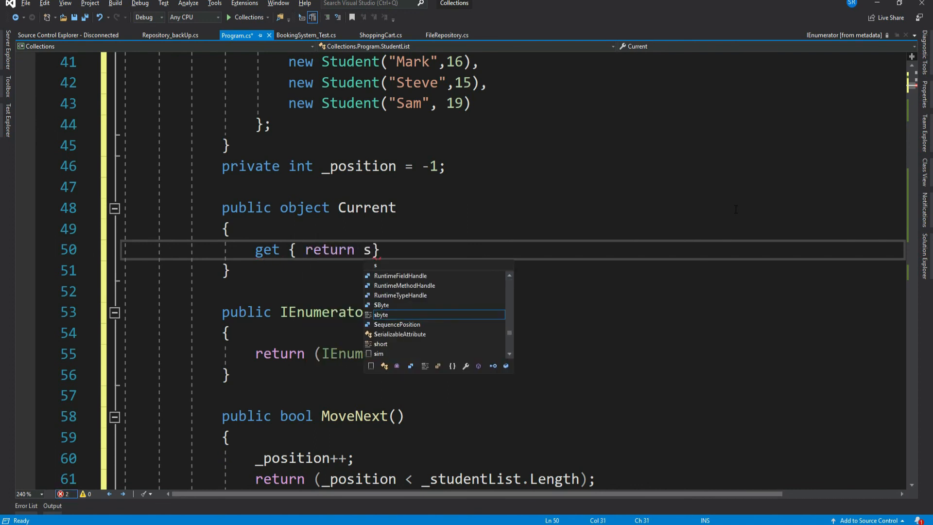
type("_studentList[_position];")
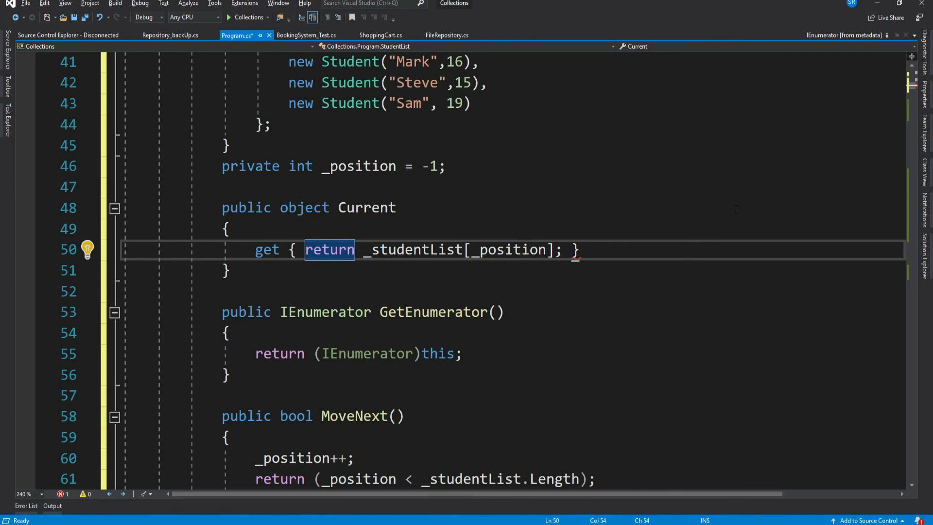
scroll("down", 3)
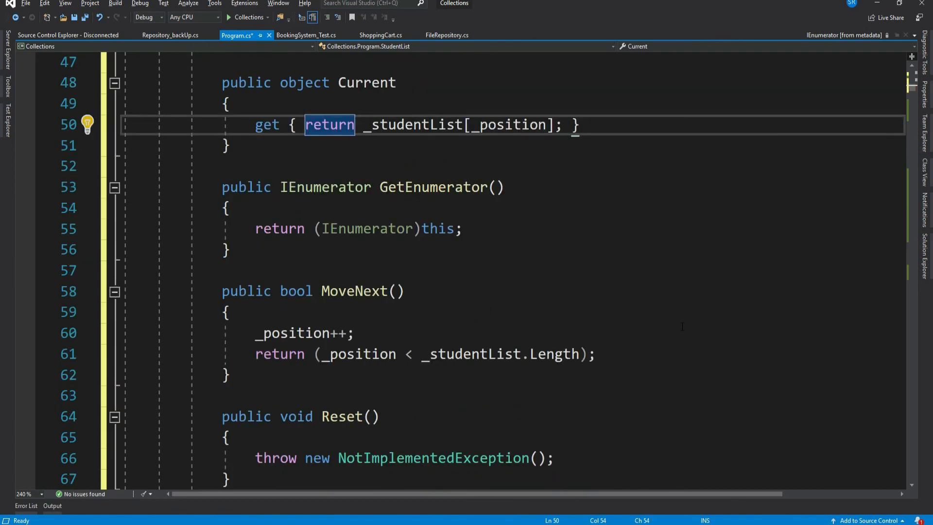
type("_position = 0;")
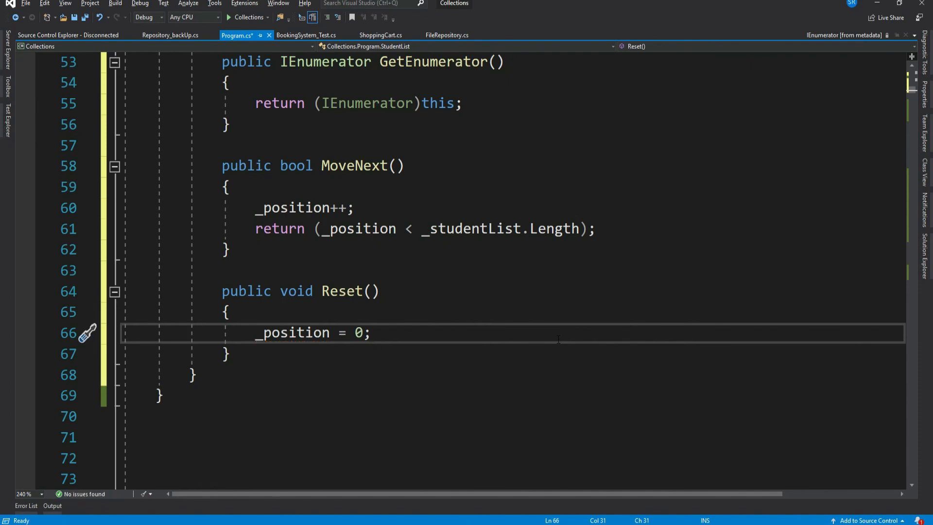
scroll("up", 3)
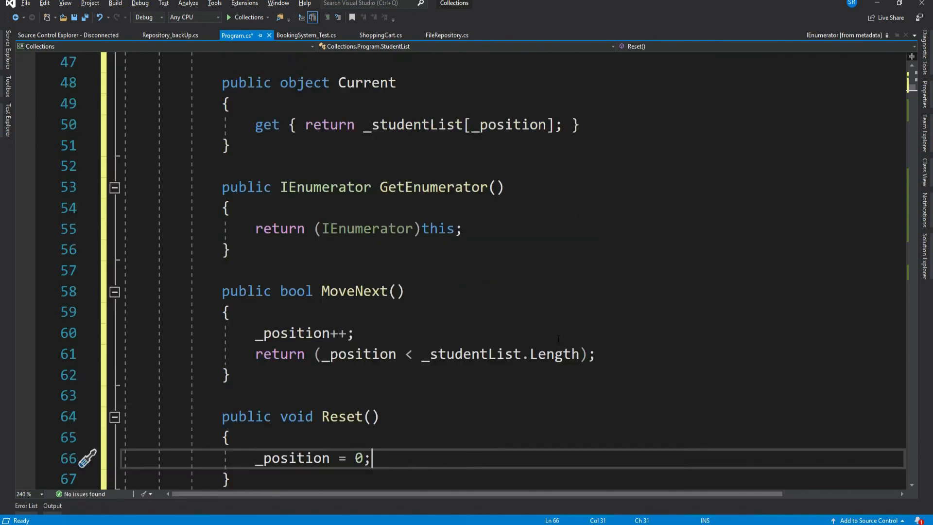
- Review the foreach loop over studentList in Main
scroll("up", 3)
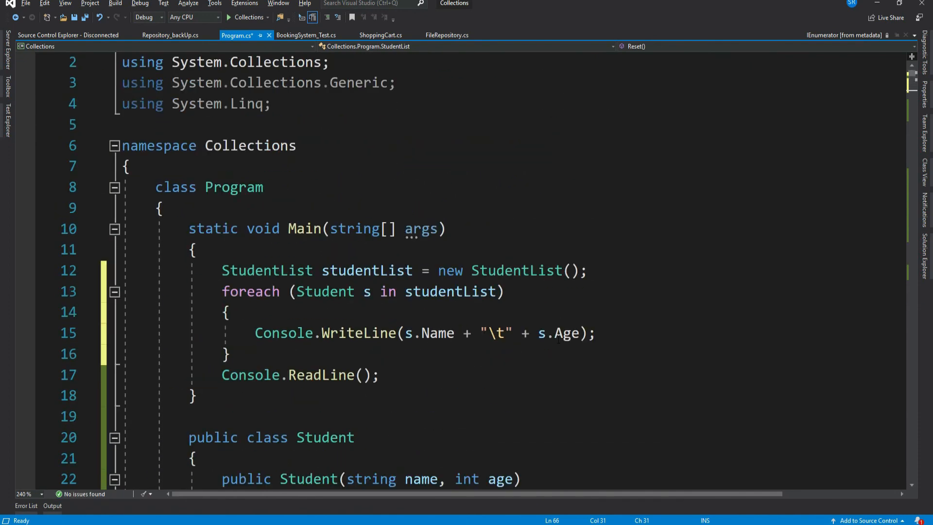
double_click(450, 291)
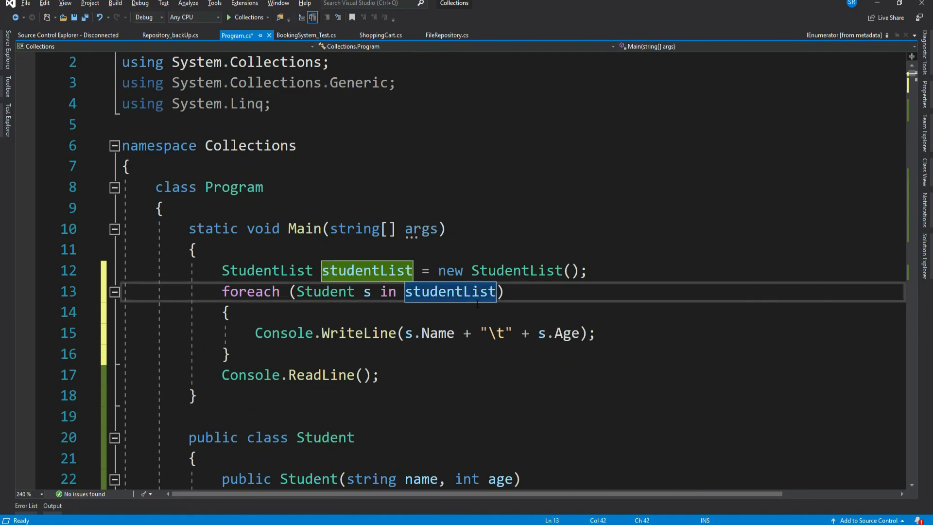
scroll("down", 3)
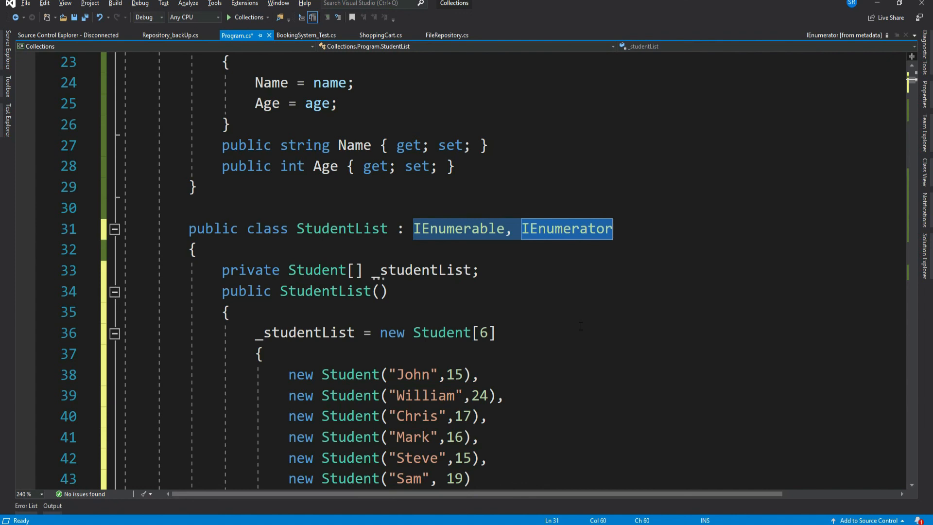
- Add the comment '// List, Dictionary' in the StudentList constructor
type("/")
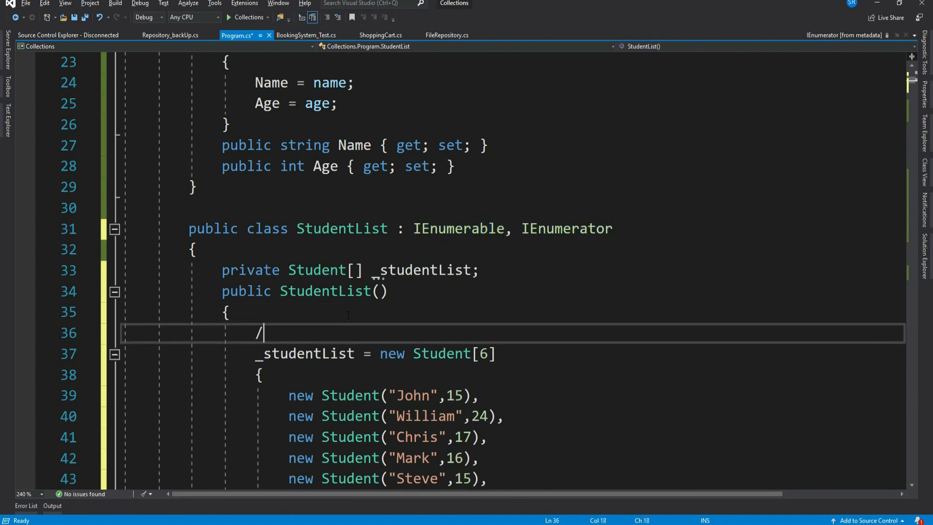
type("/ List, Dict")
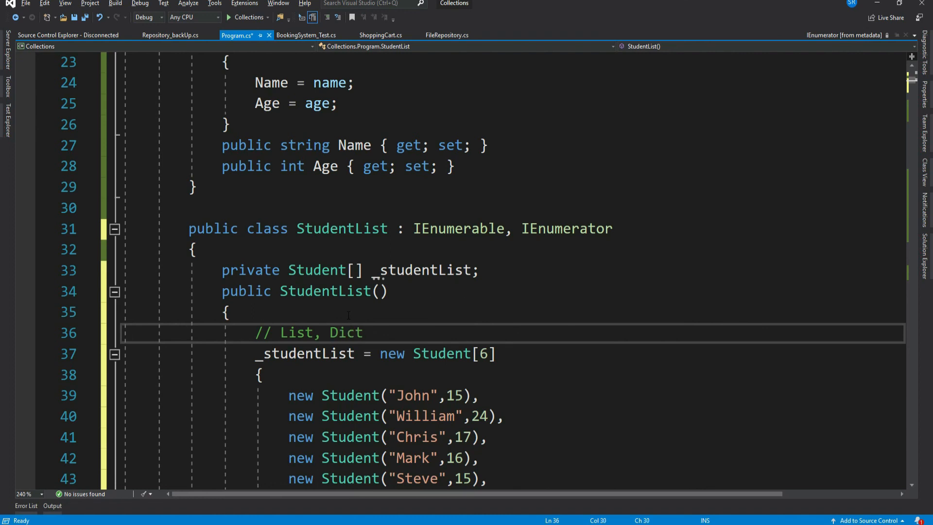
type("ionary")
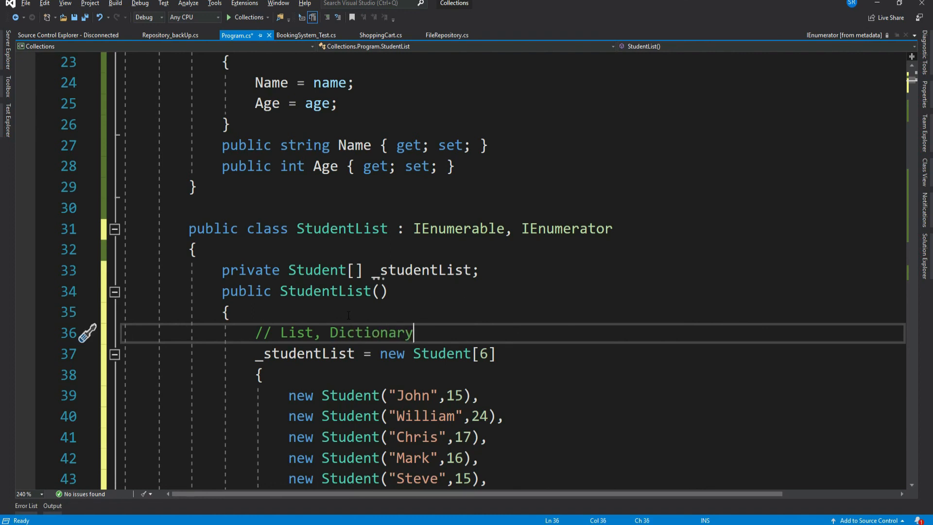
double_click(341, 228)
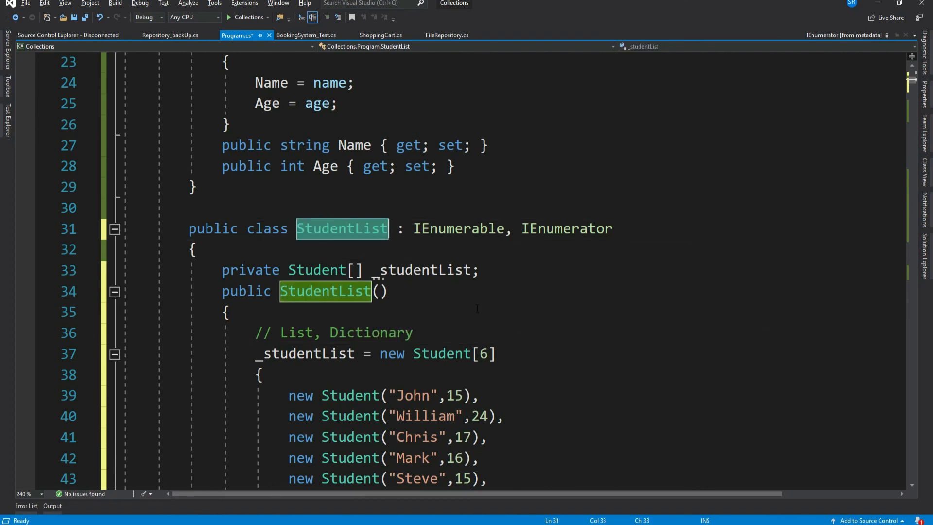
scroll("up", 3)
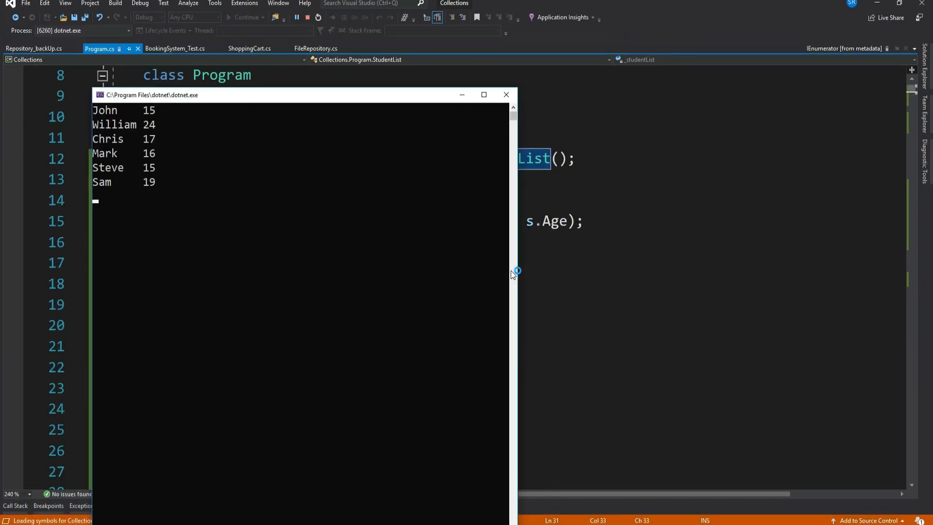
left_click(113, 110)
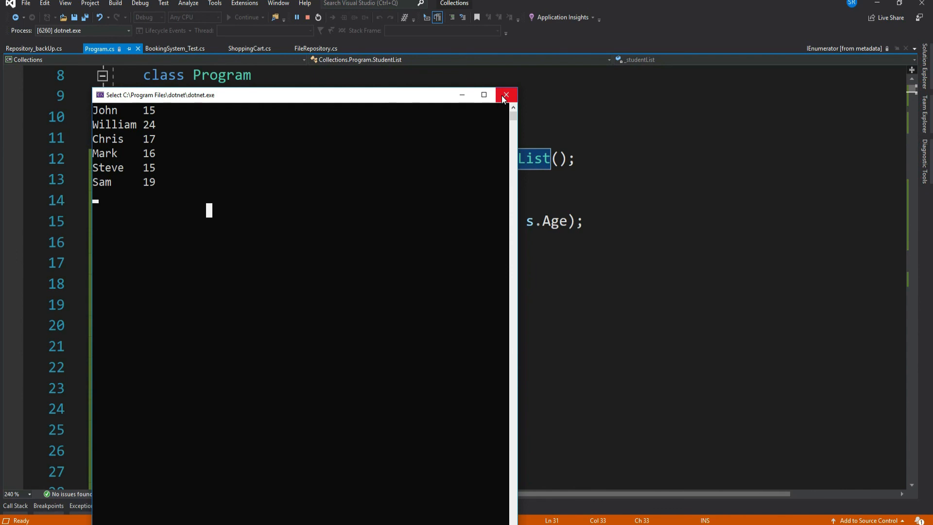
left_click(505, 95)
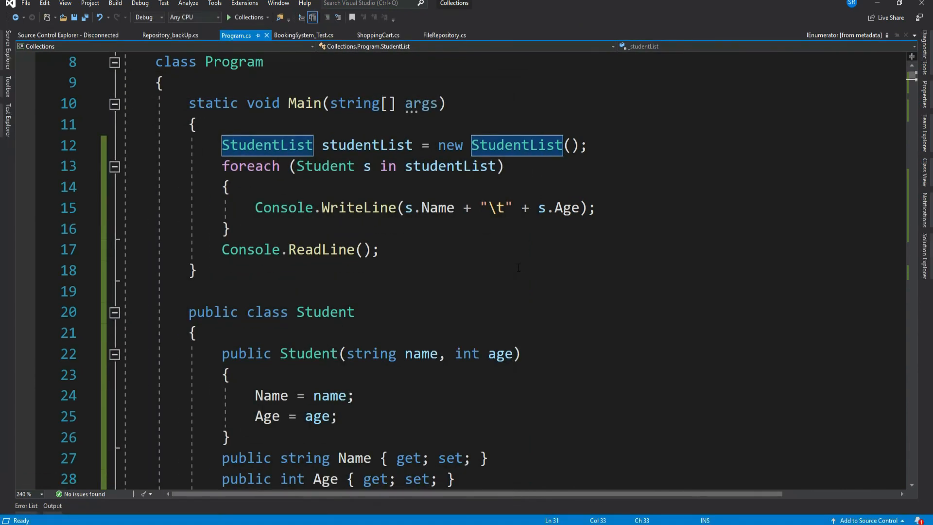